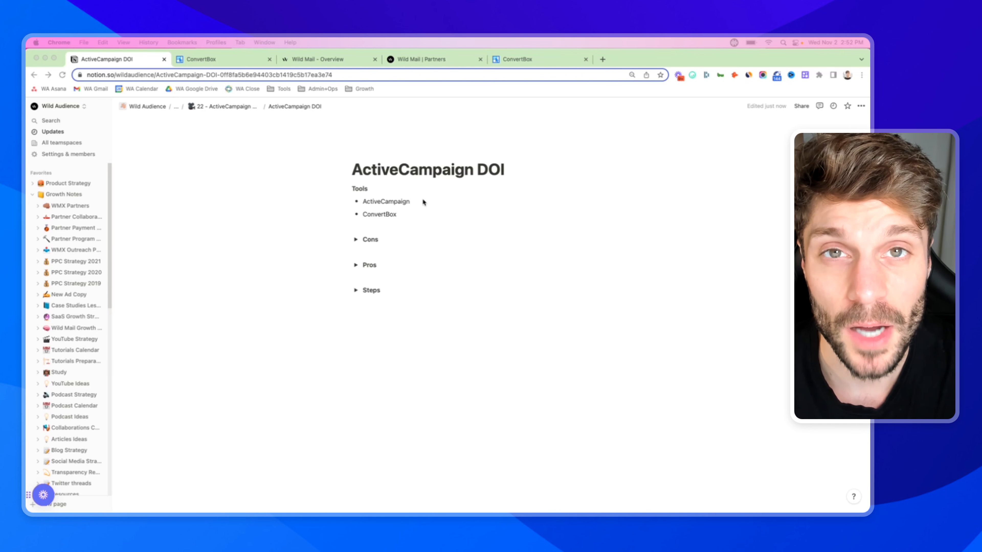
{"action": "mouse_move", "coordinate": [411, 195]}
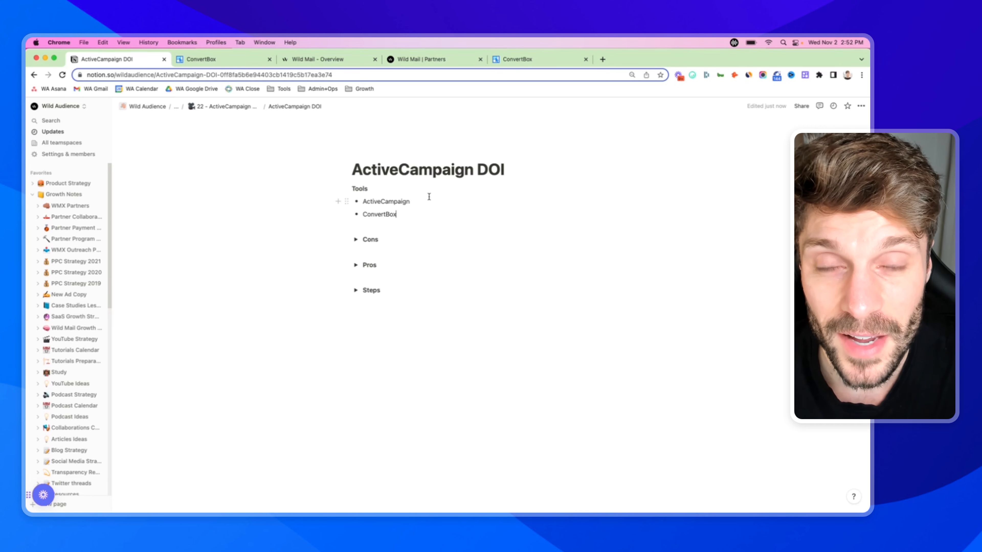
Reopen the Become a Partner sign-up popup on the Wild Mail partners page
{"action": "left_click", "coordinate": [432, 59]}
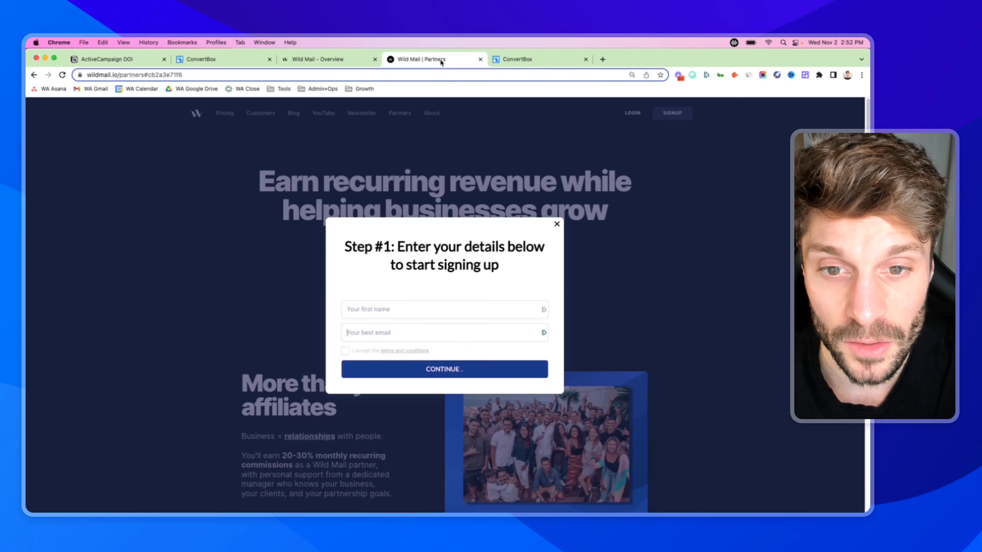
{"action": "left_click", "coordinate": [556, 223]}
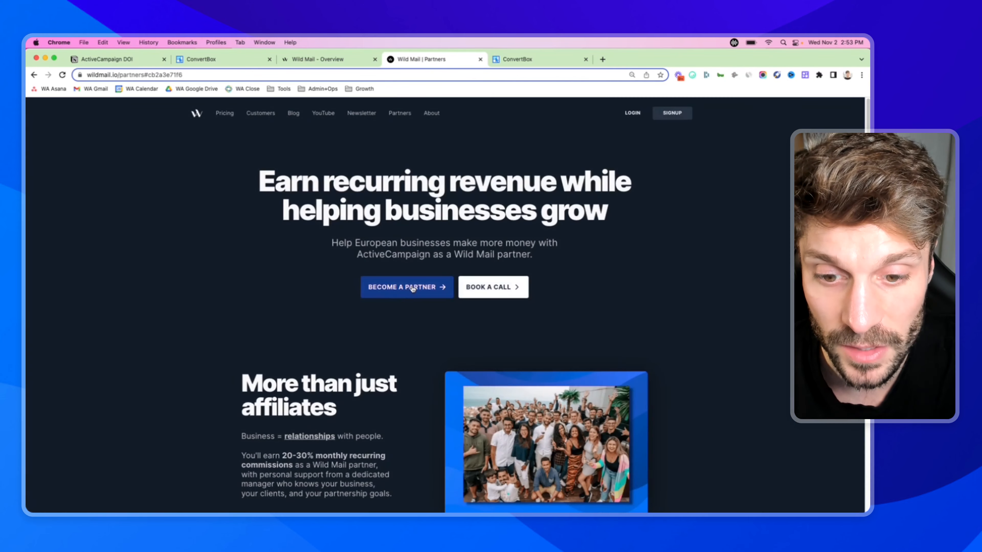
{"action": "left_click", "coordinate": [401, 287]}
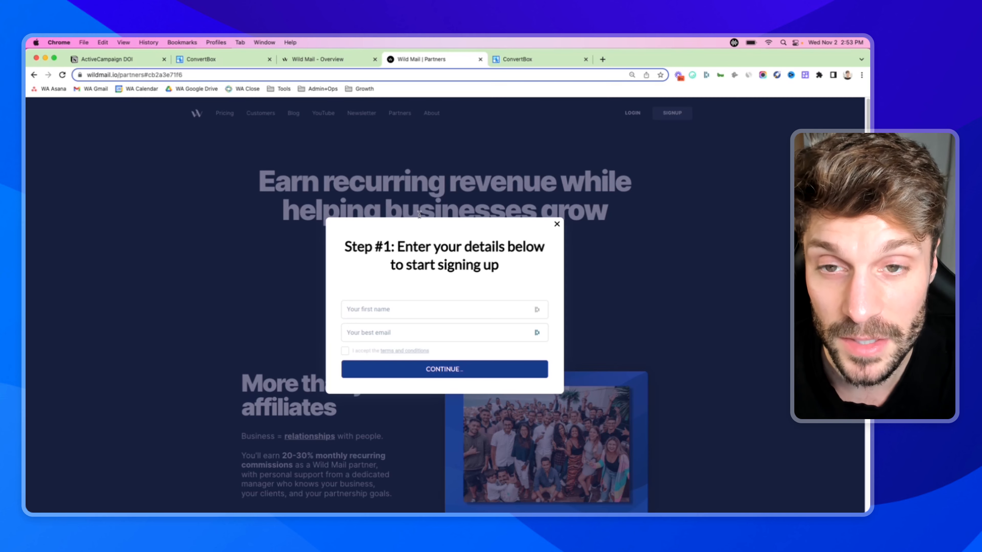
{"action": "mouse_move", "coordinate": [119, 59]}
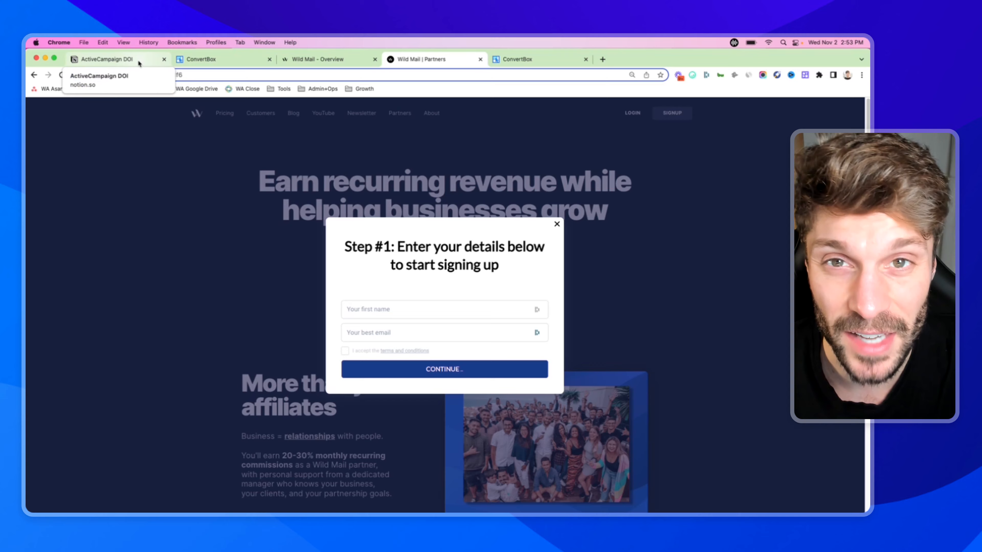
Expand the Pros section of the ActiveCampaign DOI notes: better leads, GDPR, higher engagement
{"action": "left_click", "coordinate": [116, 58]}
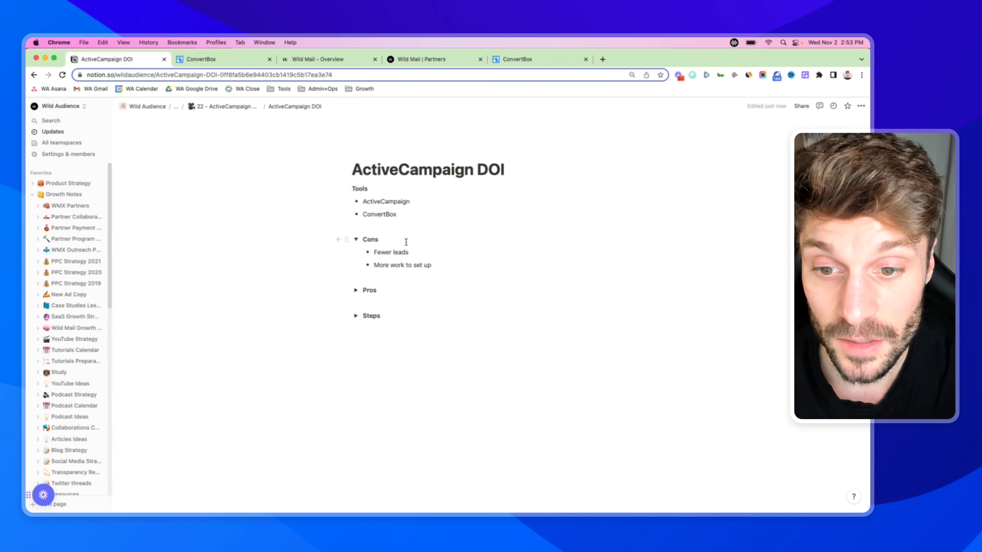
{"action": "mouse_move", "coordinate": [425, 223]}
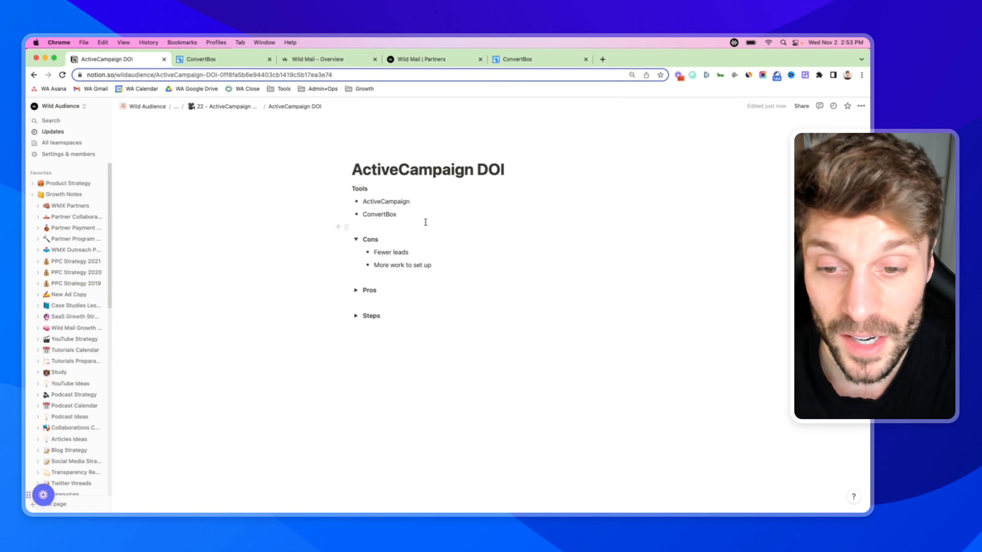
{"action": "mouse_move", "coordinate": [361, 284]}
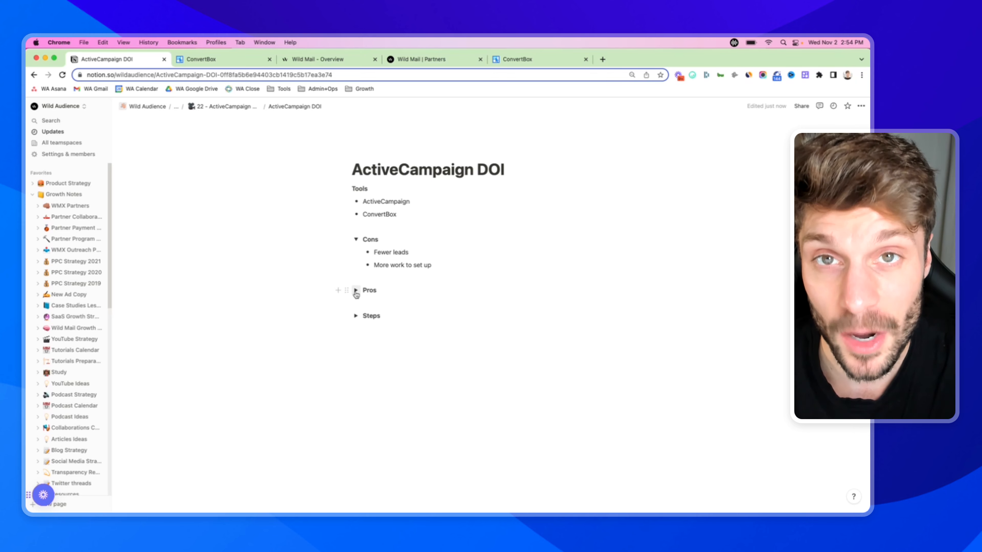
{"action": "left_click", "coordinate": [355, 291]}
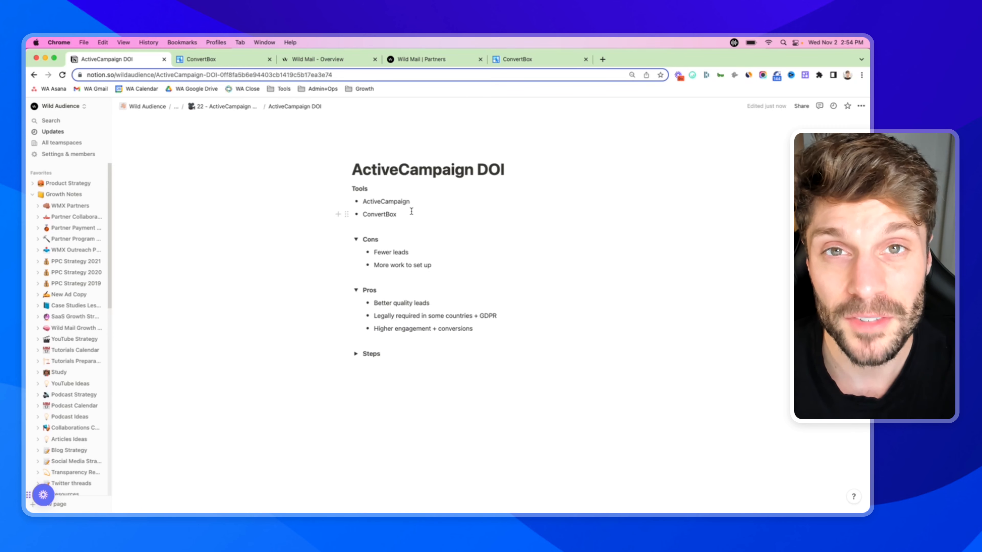
{"action": "left_click", "coordinate": [473, 328]}
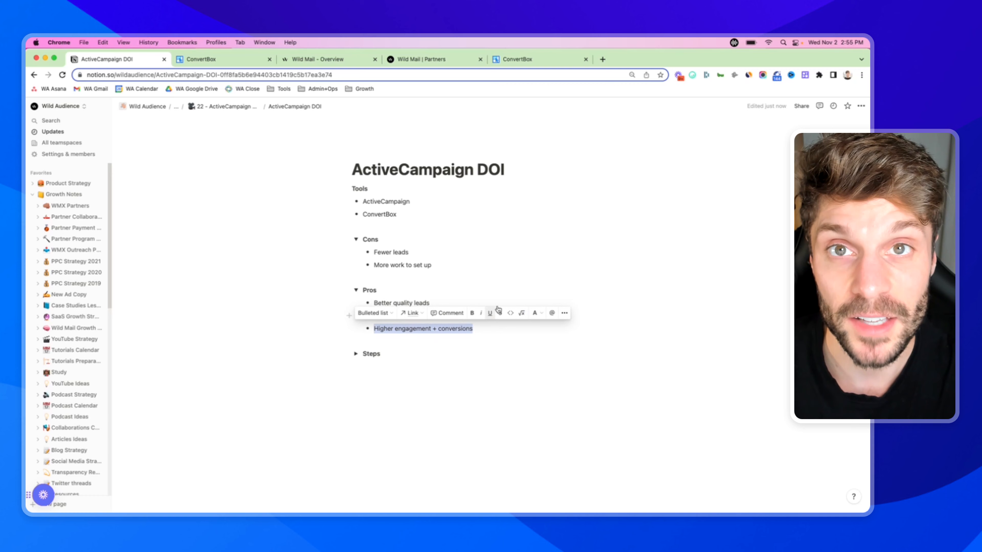
{"action": "mouse_move", "coordinate": [442, 240]}
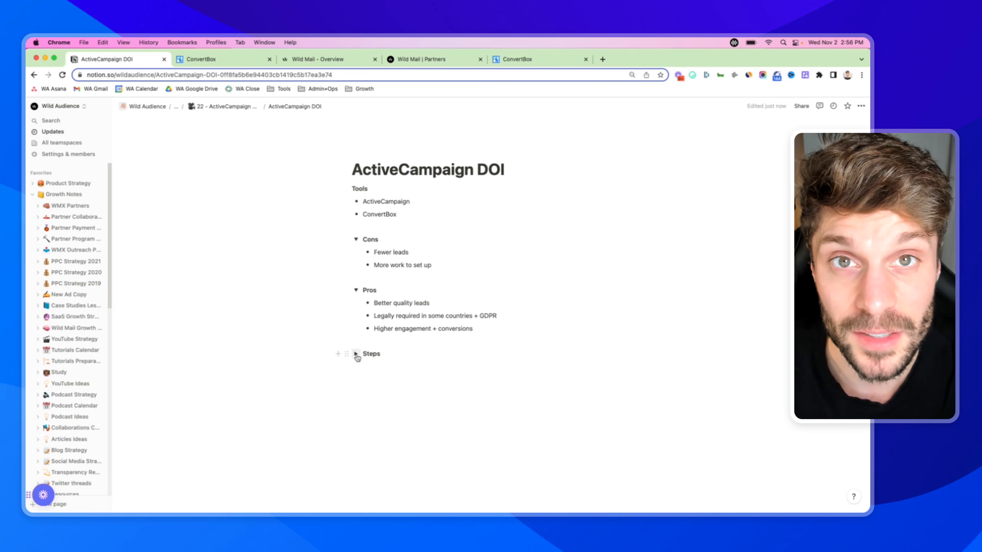
Expand the Steps section and highlight the word Form in the first step
{"action": "left_click", "coordinate": [356, 354]}
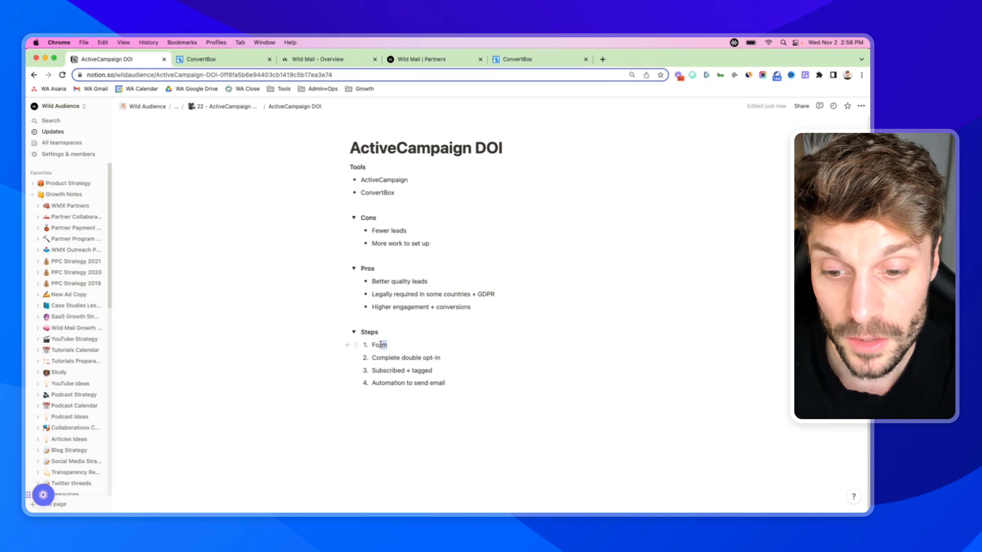
{"action": "double_click", "coordinate": [405, 357]}
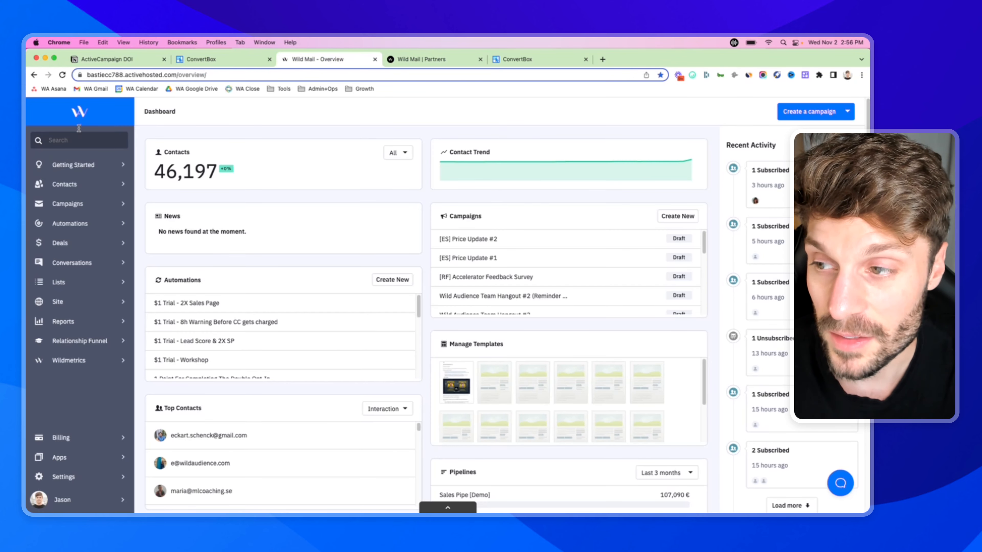
{"action": "mouse_move", "coordinate": [57, 301]}
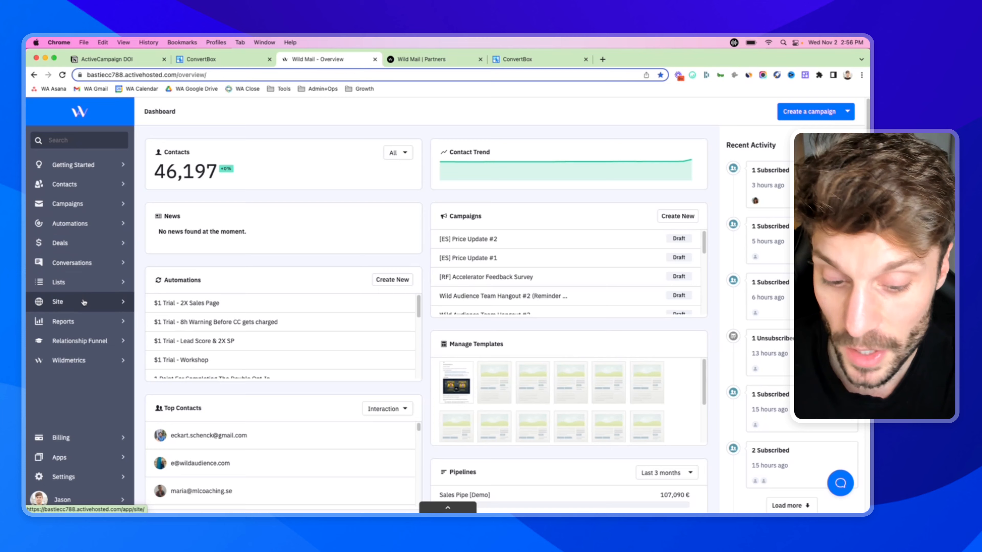
Show the Forms list under the Site area of ActiveCampaign
{"action": "left_click", "coordinate": [57, 301]}
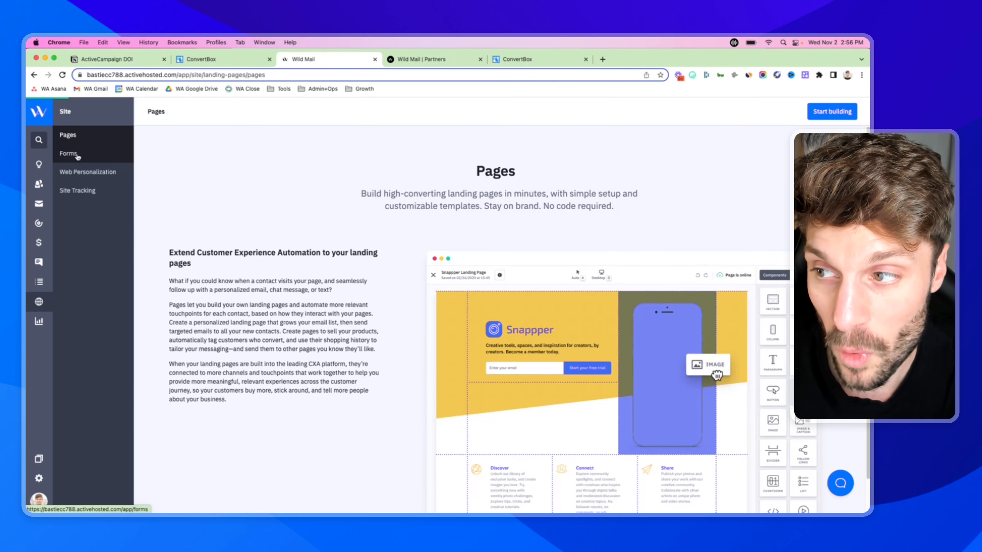
{"action": "left_click", "coordinate": [67, 154]}
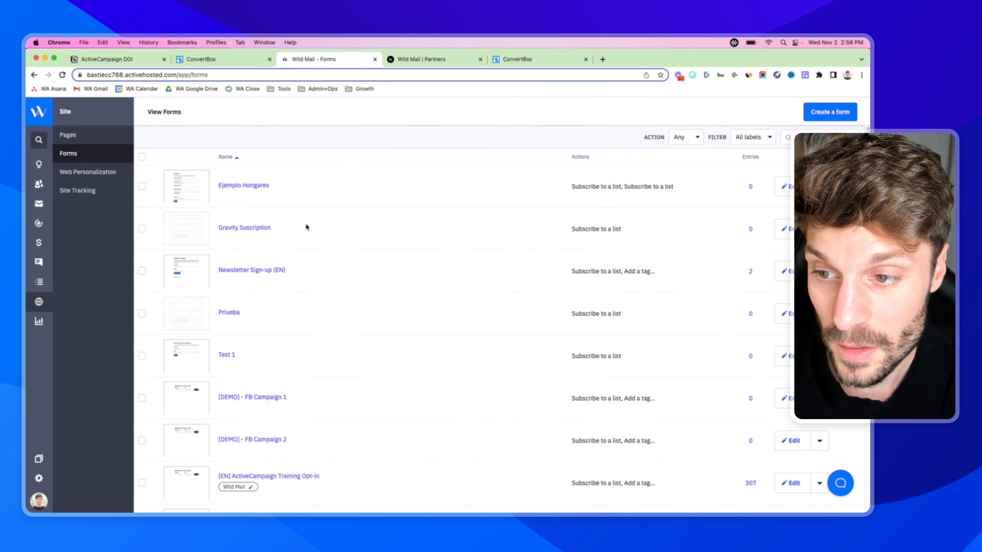
{"action": "mouse_move", "coordinate": [326, 252]}
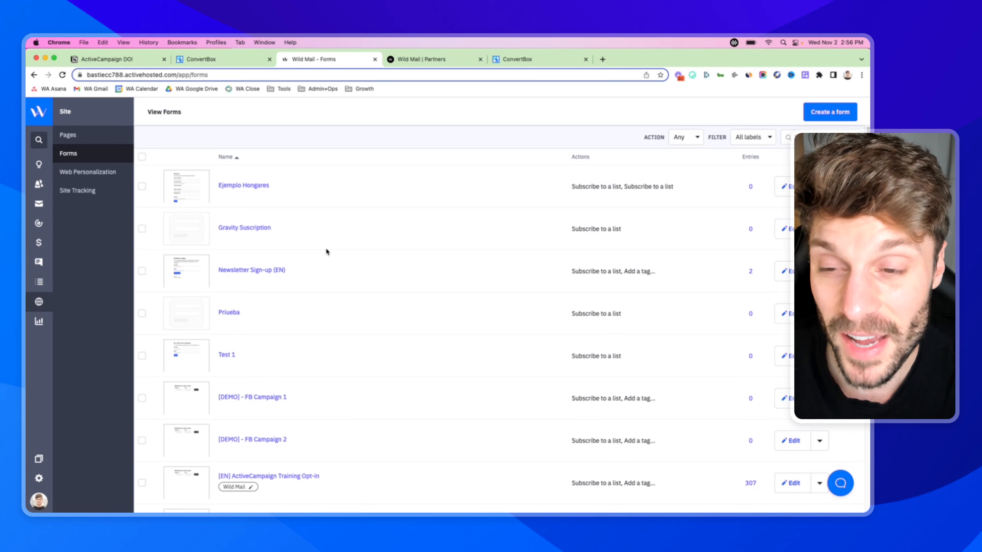
{"action": "mouse_move", "coordinate": [355, 196]}
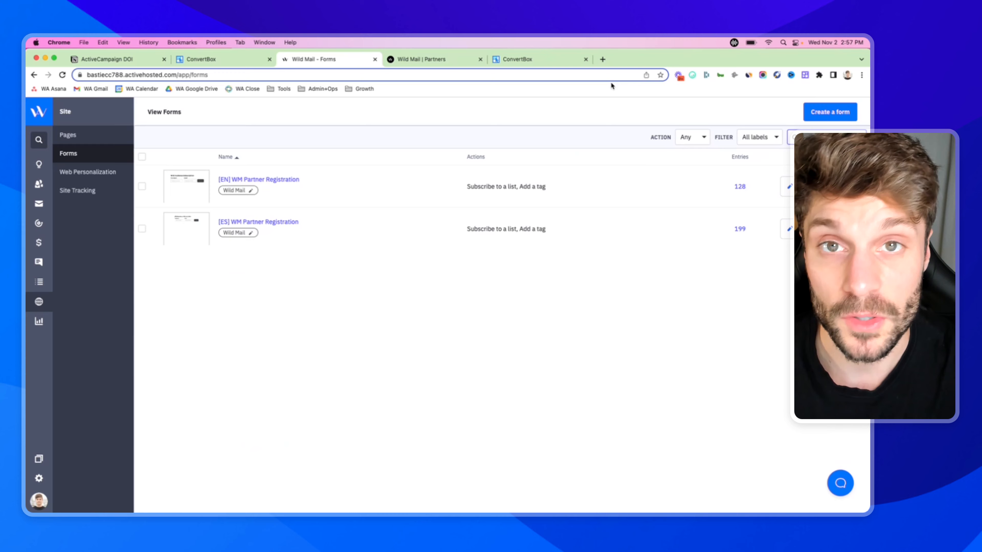
{"action": "mouse_move", "coordinate": [269, 186]}
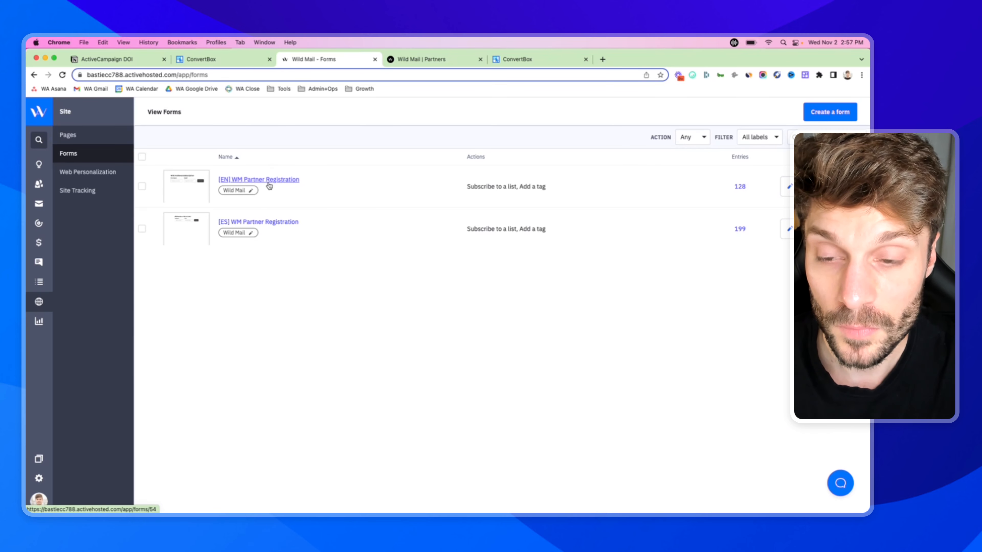
Open the [EN] WM Partner Registration form and select its Wild Mail Partners Subscription heading
{"action": "left_click", "coordinate": [258, 179]}
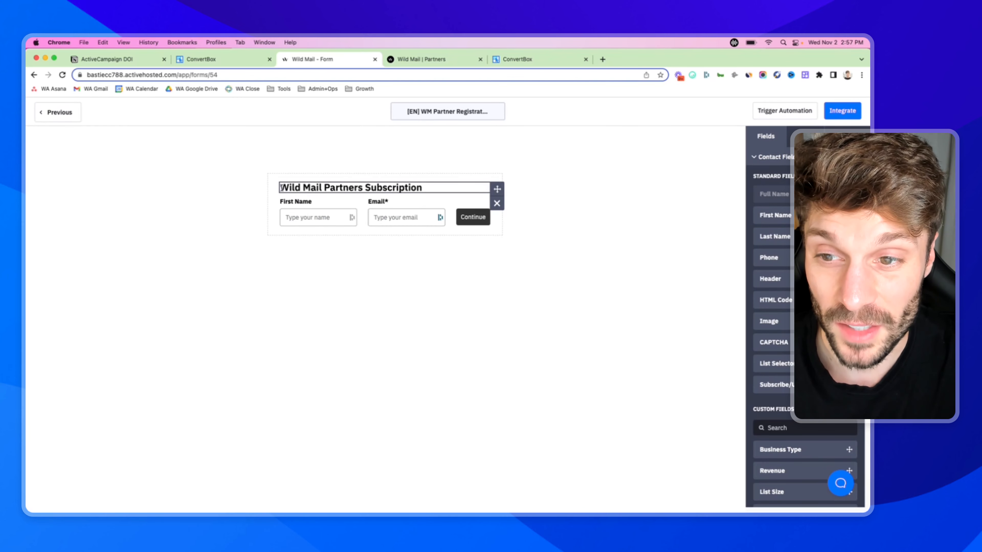
{"action": "left_click", "coordinate": [351, 187]}
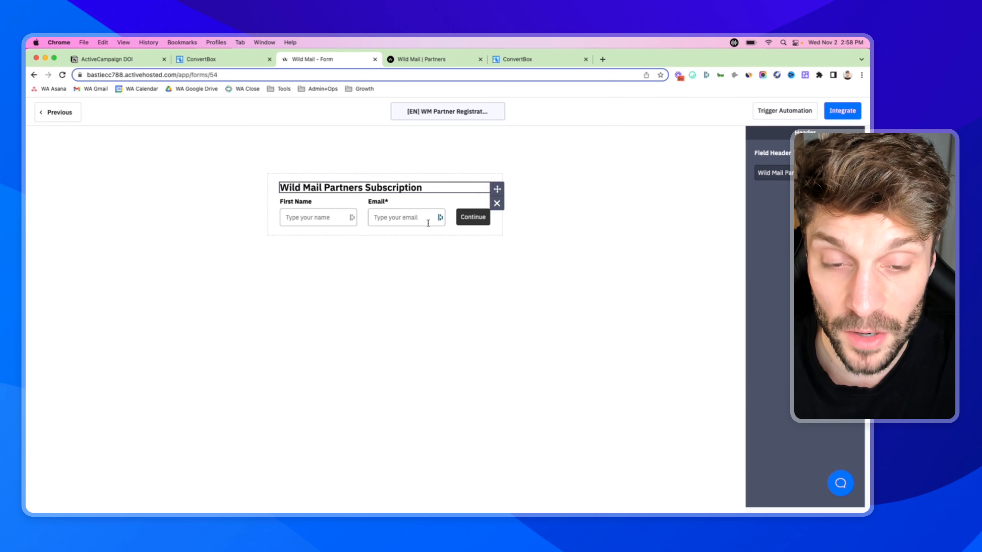
{"action": "left_click", "coordinate": [406, 201]}
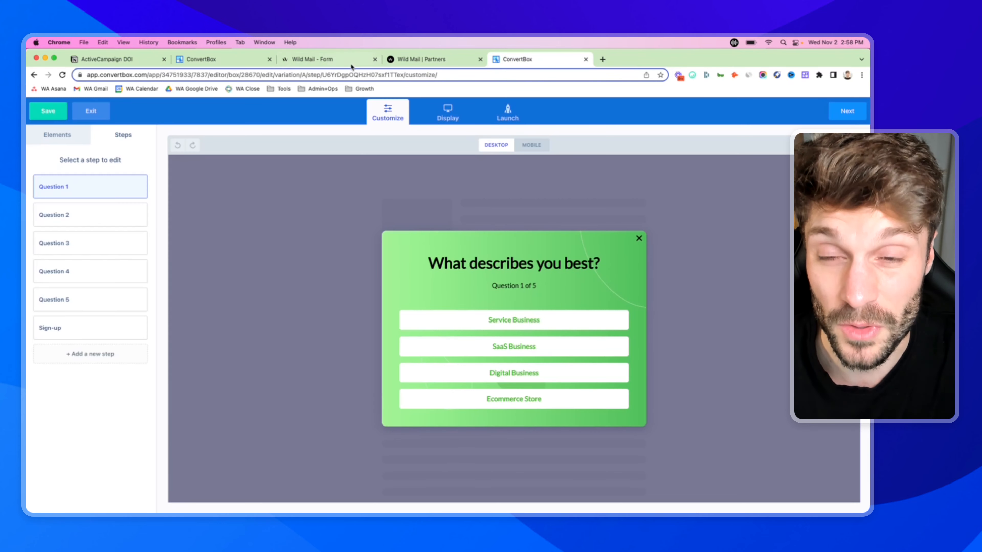
Show the ConvertBox quiz popup editor with its five question steps and sign-up step
{"action": "left_click", "coordinate": [326, 59]}
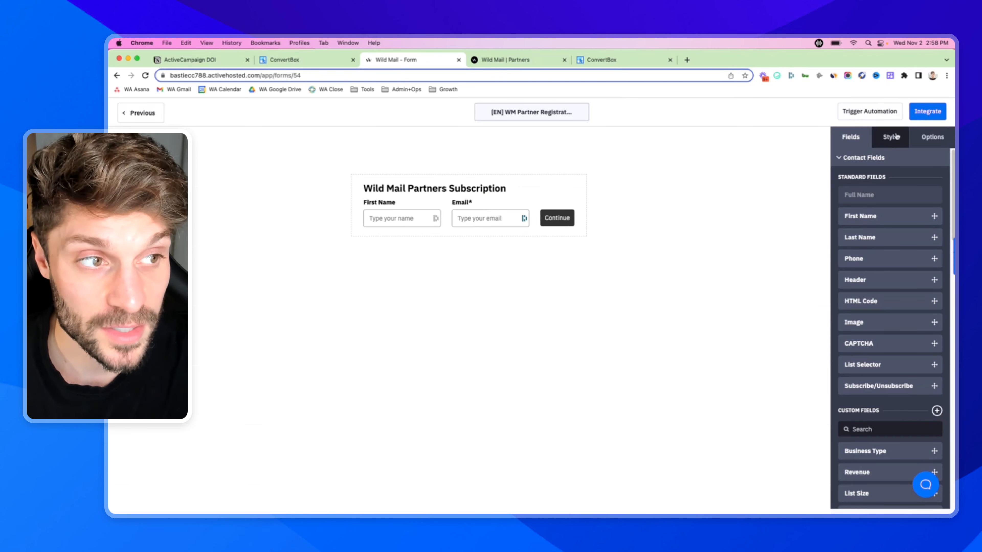
Keep the form's inline layout with AC branding off after trying stacked layout and branding, then return to its options
{"action": "left_click", "coordinate": [890, 136]}
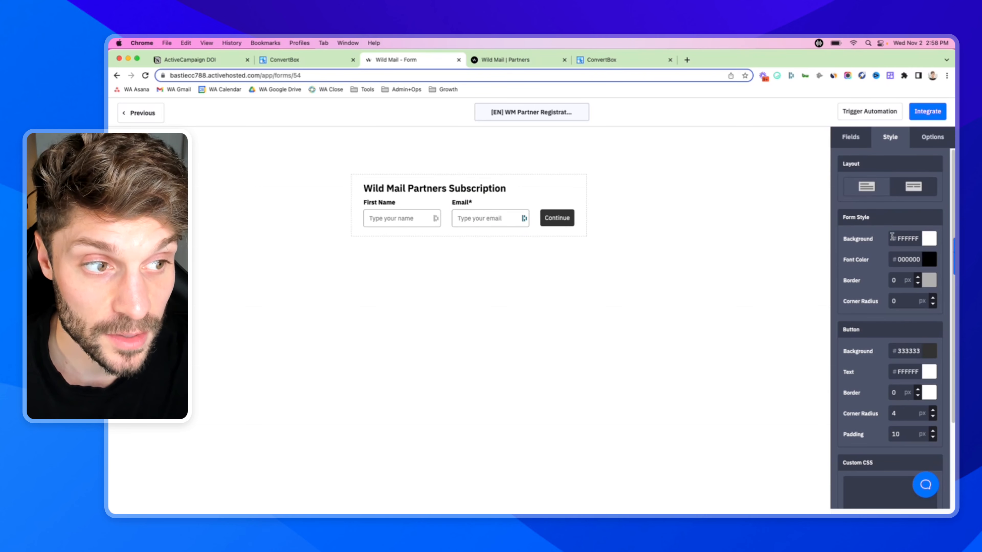
{"action": "left_click", "coordinate": [912, 187]}
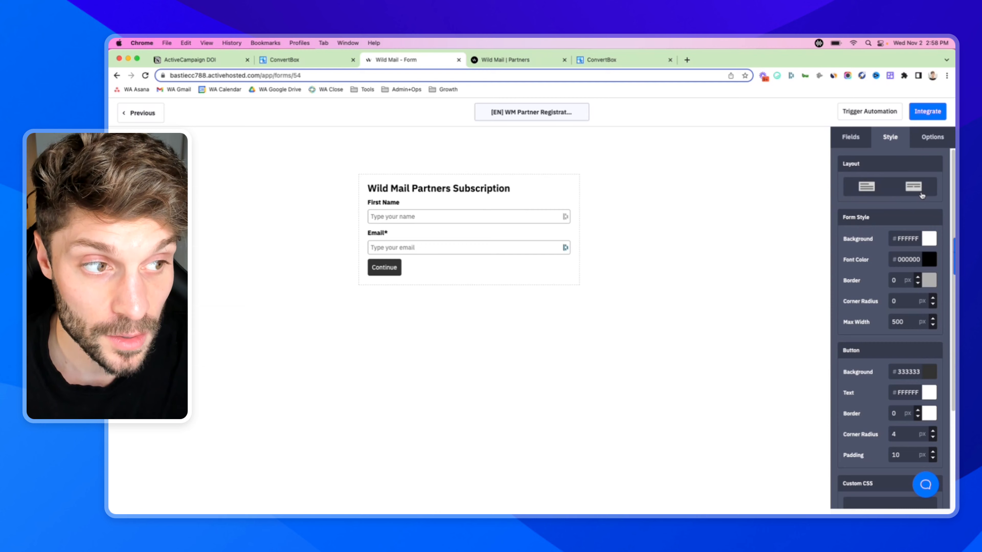
{"action": "left_click", "coordinate": [913, 186]}
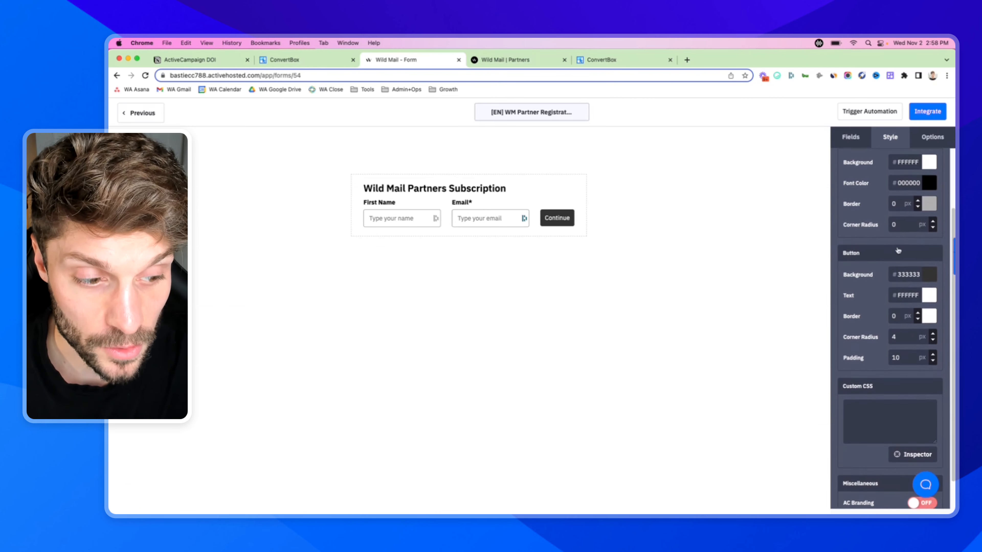
{"action": "left_click", "coordinate": [922, 502]}
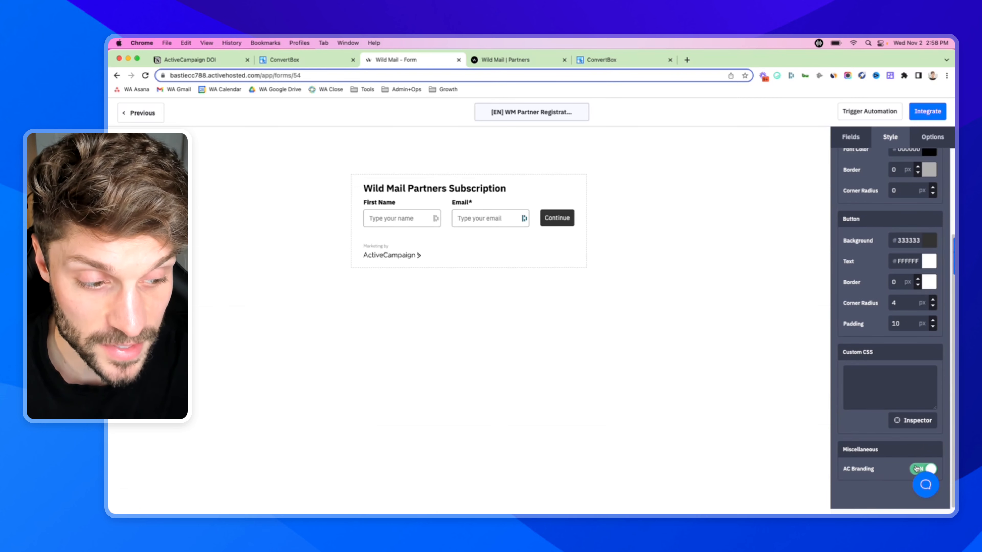
{"action": "left_click", "coordinate": [922, 469]}
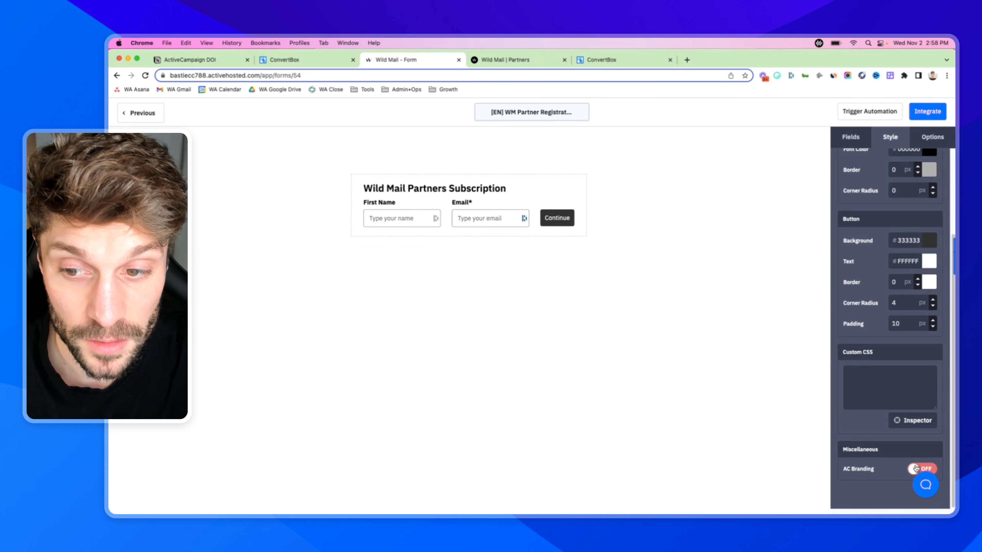
{"action": "left_click", "coordinate": [888, 387]}
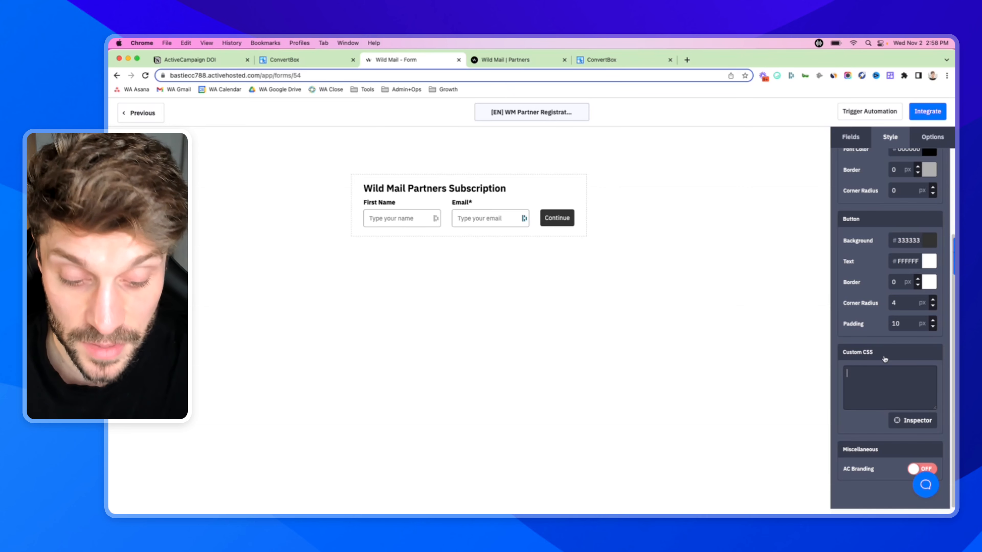
{"action": "mouse_move", "coordinate": [716, 312]}
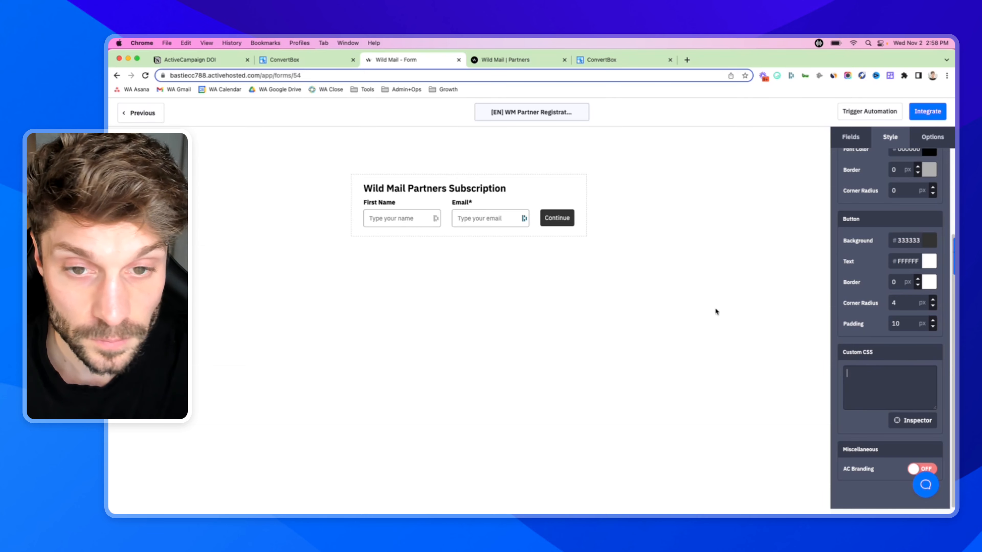
{"action": "mouse_move", "coordinate": [650, 295]}
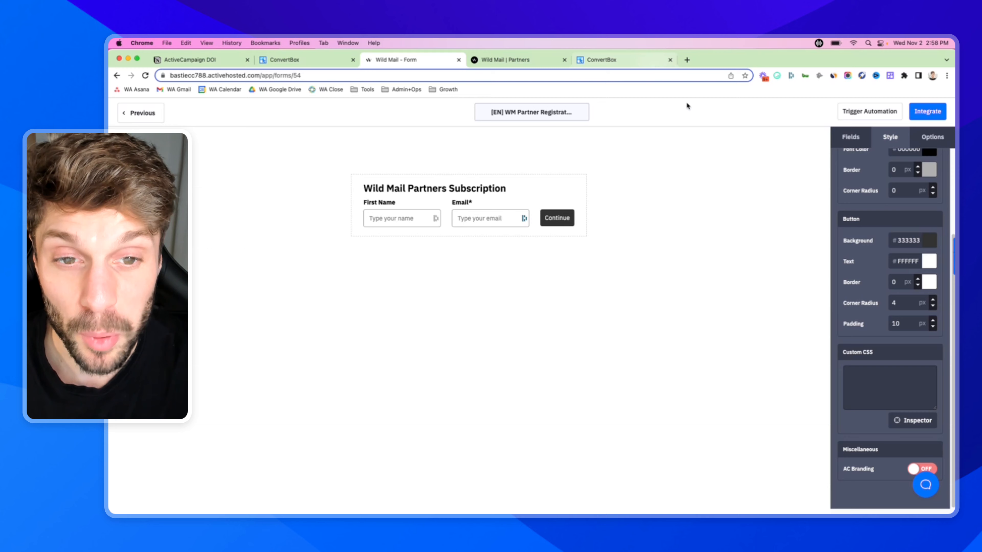
{"action": "left_click", "coordinate": [932, 137]}
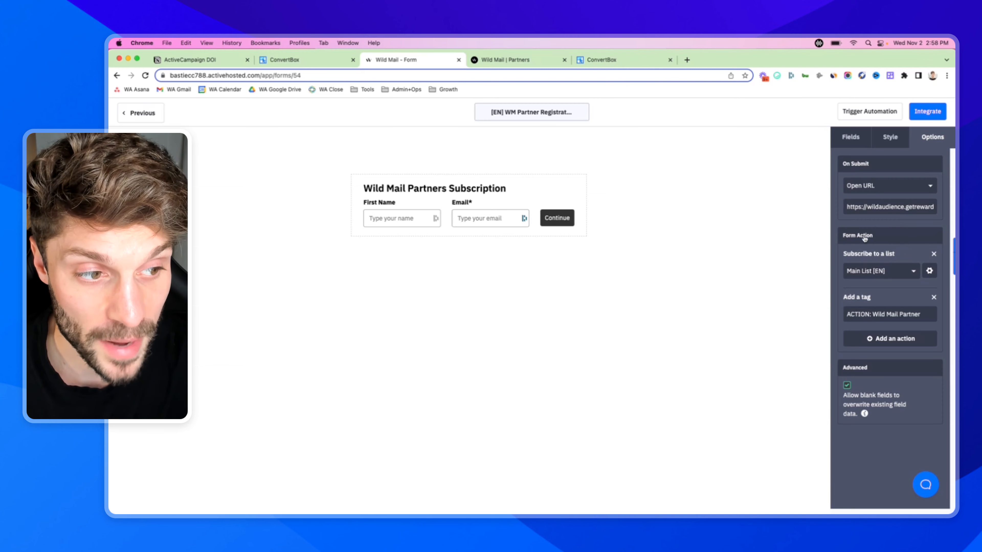
{"action": "left_click", "coordinate": [877, 270]}
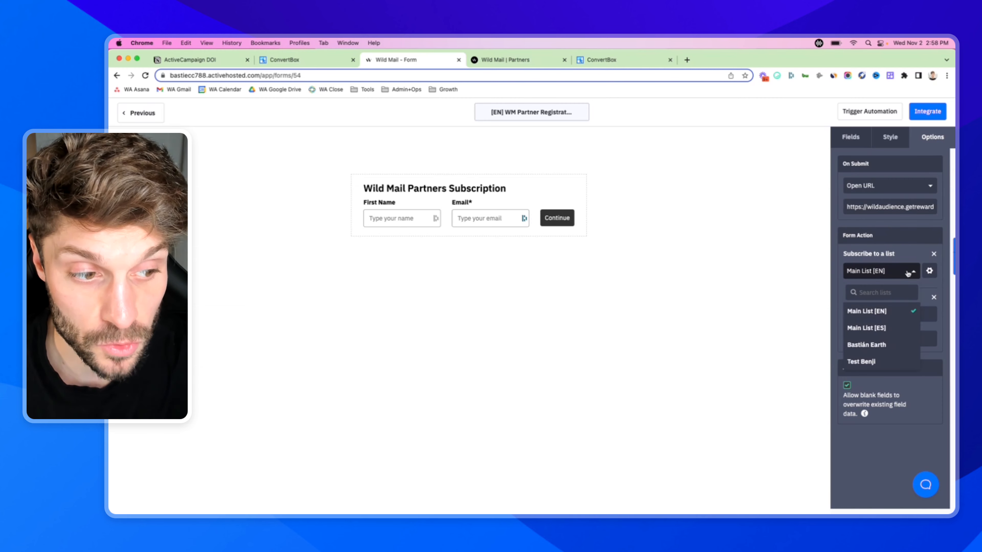
{"action": "mouse_move", "coordinate": [888, 286]}
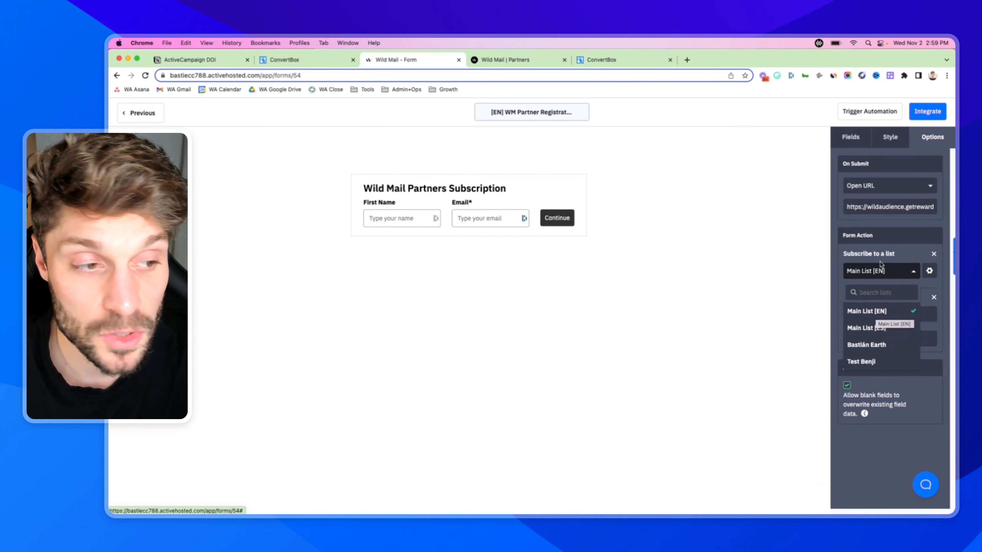
{"action": "left_click", "coordinate": [866, 311]}
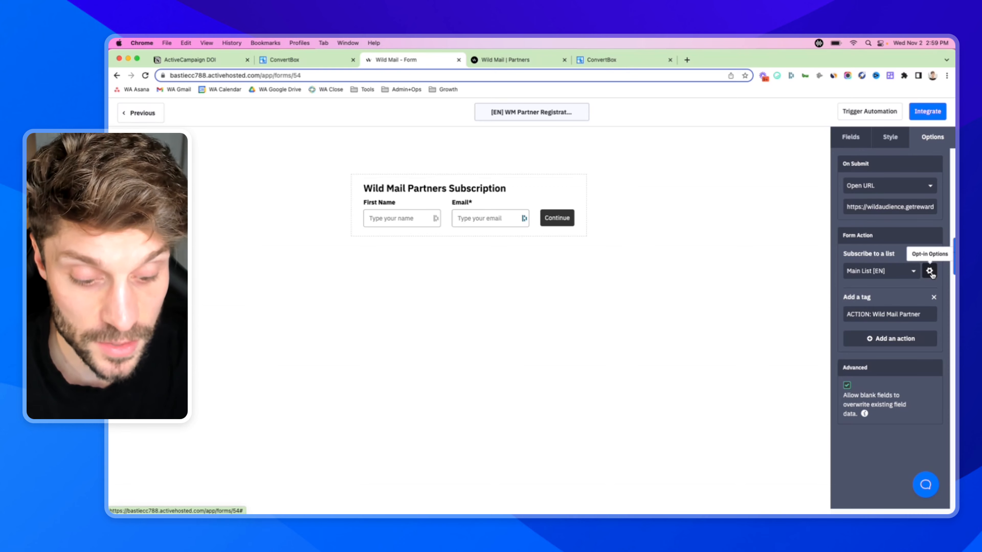
Keep opt-in confirmation on in the Edit Form Action dialog for Main List [EN]
{"action": "left_click", "coordinate": [932, 271]}
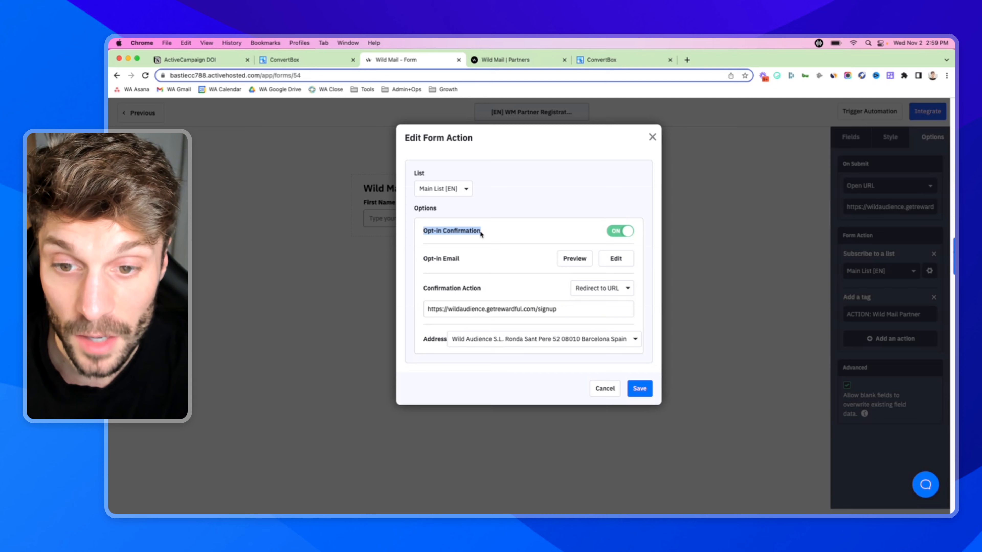
{"action": "left_click", "coordinate": [620, 231]}
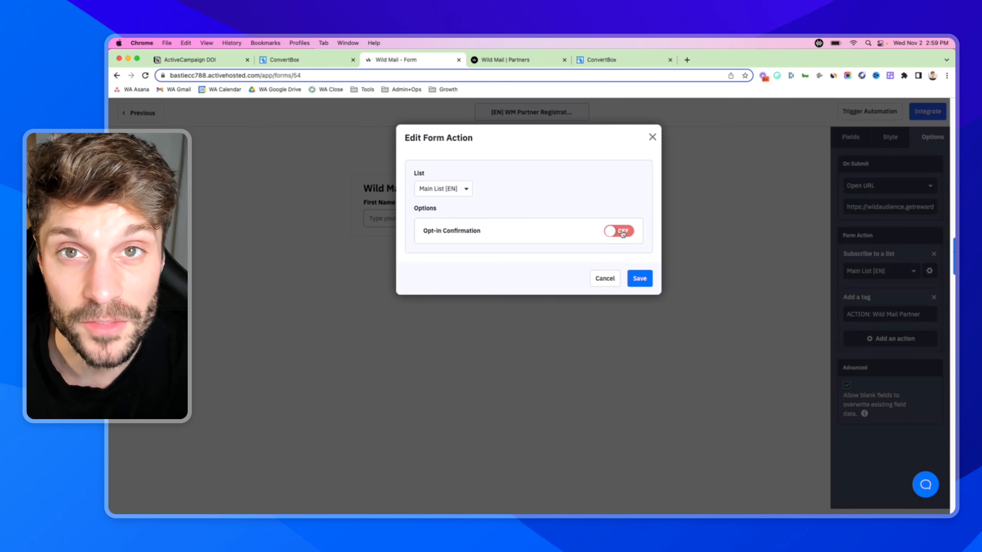
{"action": "left_click", "coordinate": [619, 231]}
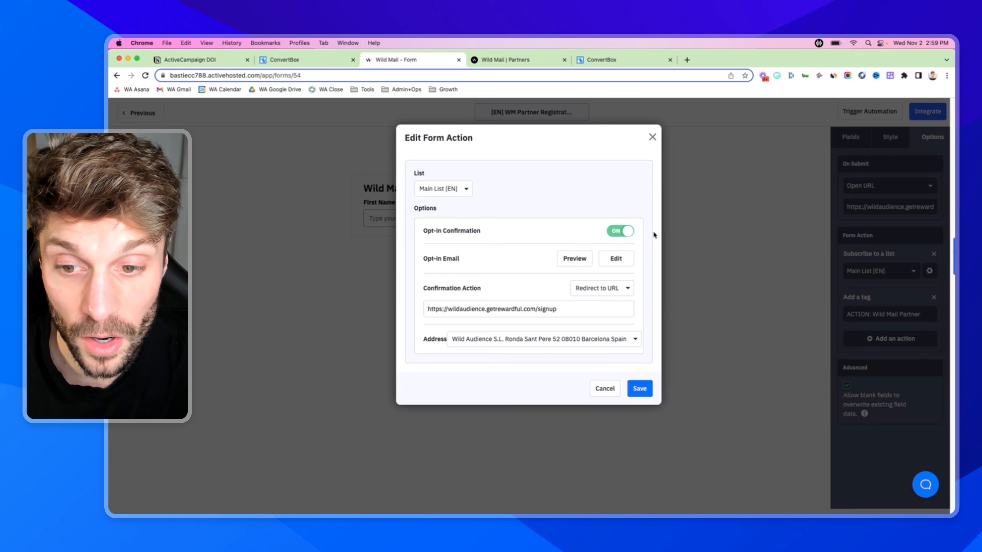
{"action": "mouse_move", "coordinate": [474, 271]}
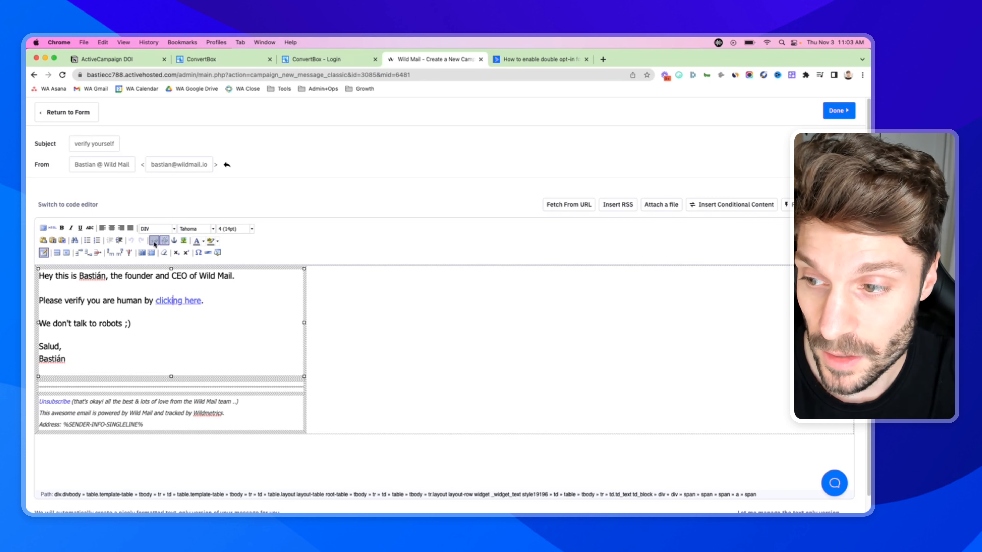
Review the opt-in email with subject 'verify yourself' and its verification link
{"action": "left_click", "coordinate": [156, 241]}
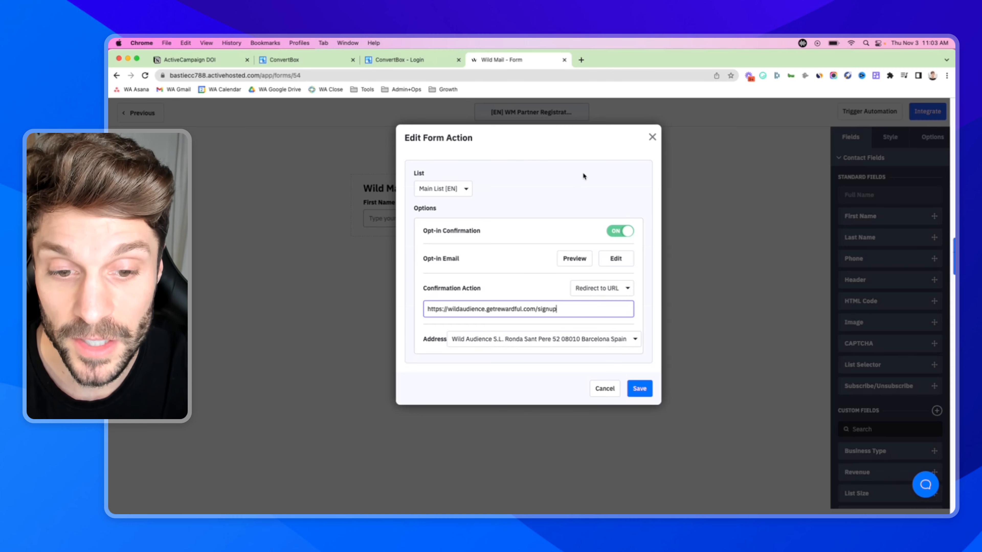
{"action": "mouse_move", "coordinate": [653, 138]}
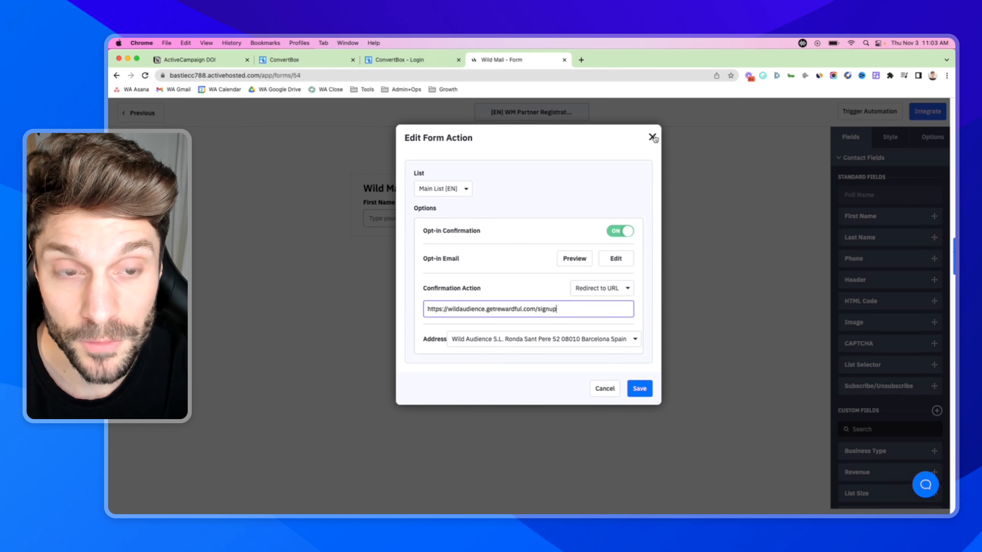
Close the opt-in settings and select the On Submit redirect URL beside the partner and Double Opt-in tags
{"action": "left_click", "coordinate": [639, 389]}
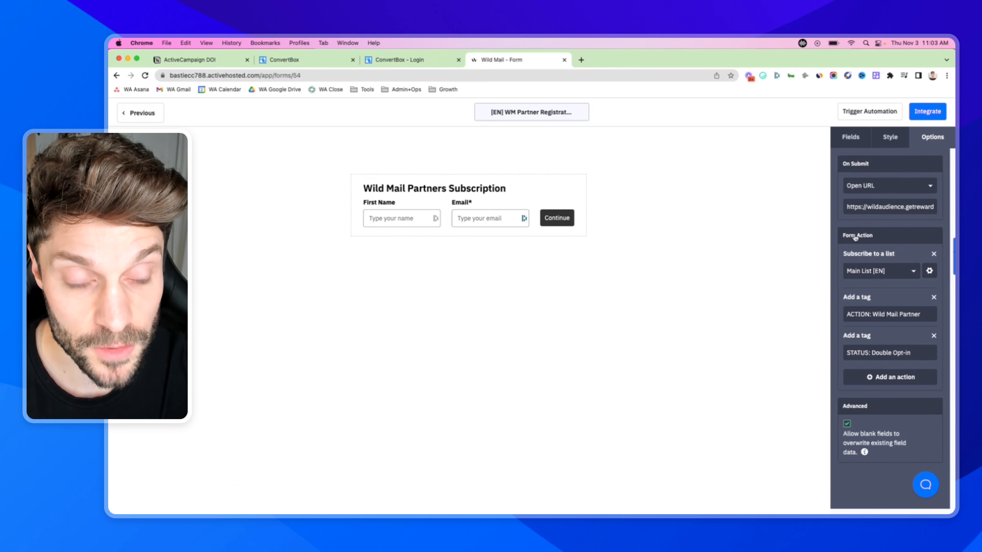
{"action": "mouse_move", "coordinate": [900, 198]}
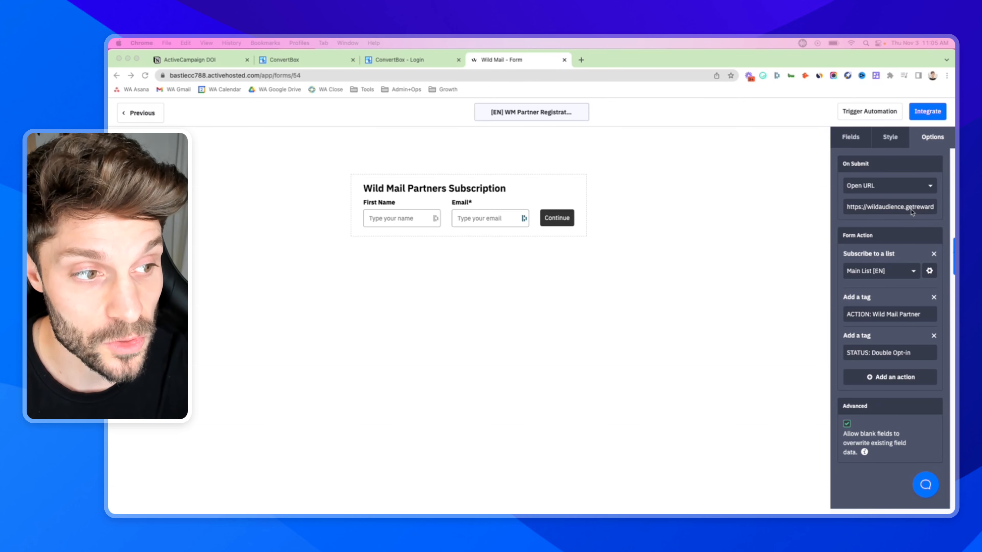
{"action": "triple_click", "coordinate": [890, 206]}
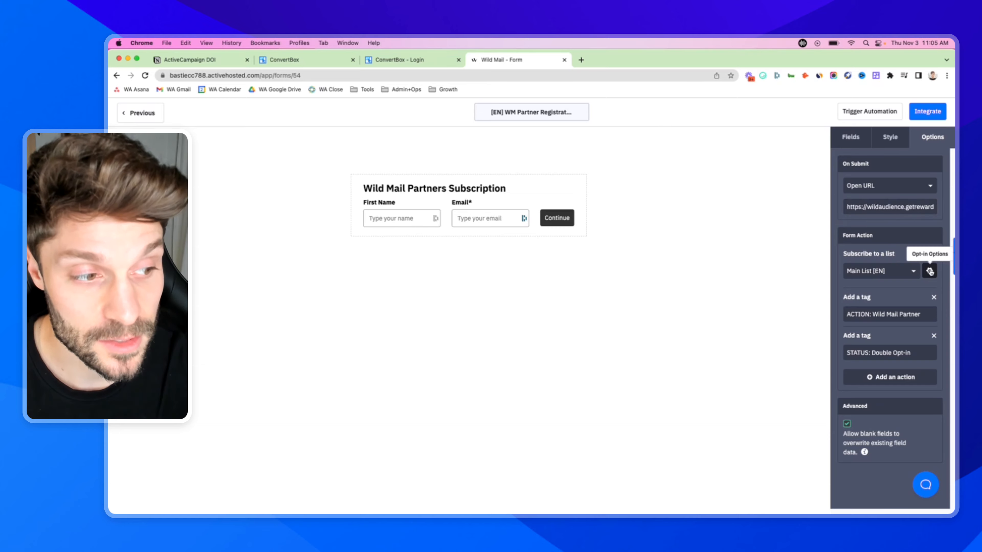
Review the Main List [EN] opt-in options: confirmation on, redirect to the rewards signup URL
{"action": "left_click", "coordinate": [929, 271]}
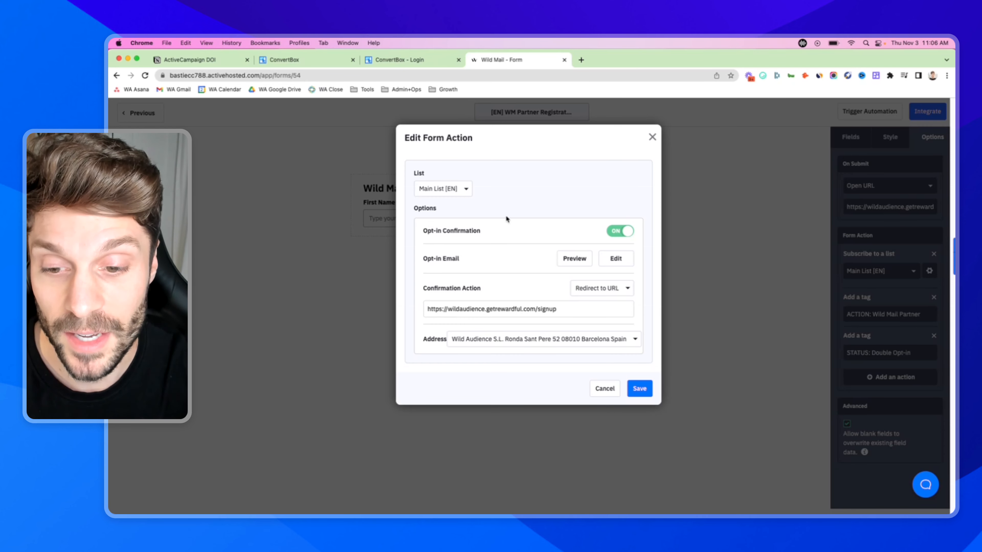
{"action": "double_click", "coordinate": [451, 288]}
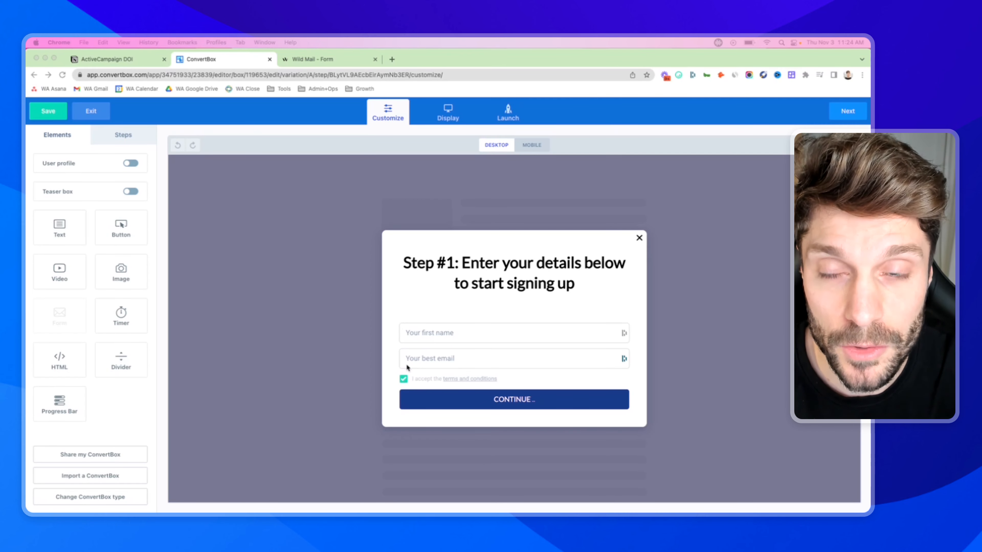
{"action": "mouse_move", "coordinate": [447, 180]}
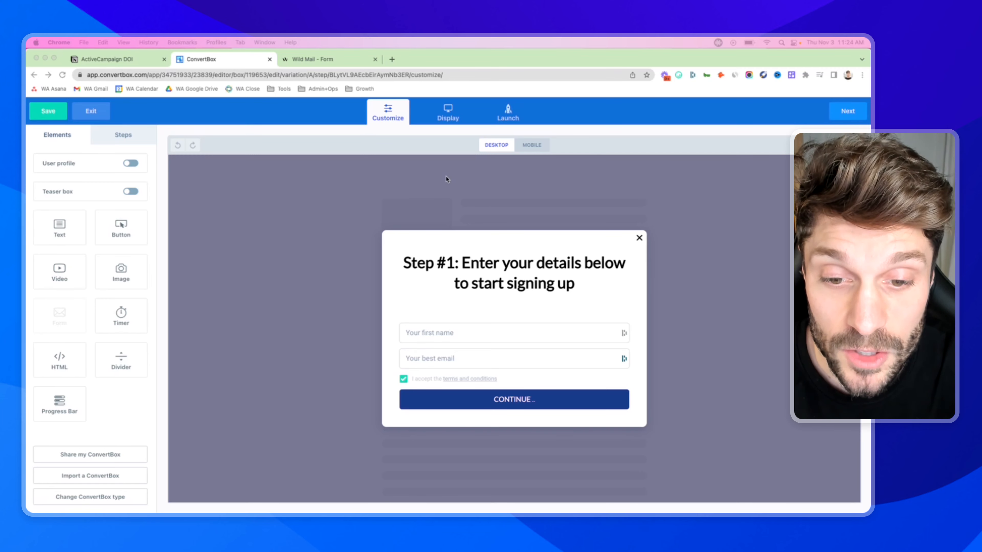
{"action": "mouse_move", "coordinate": [419, 165]}
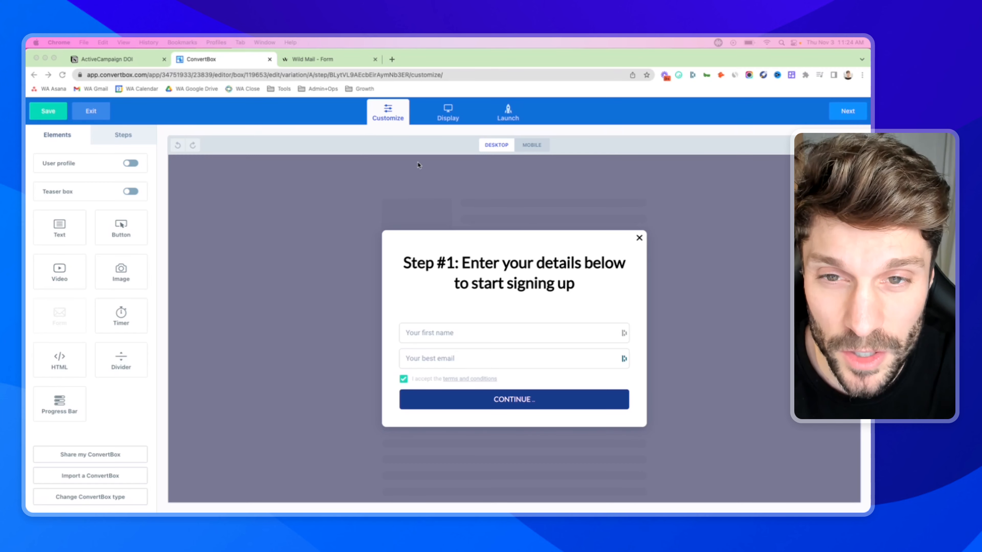
{"action": "mouse_move", "coordinate": [424, 157]}
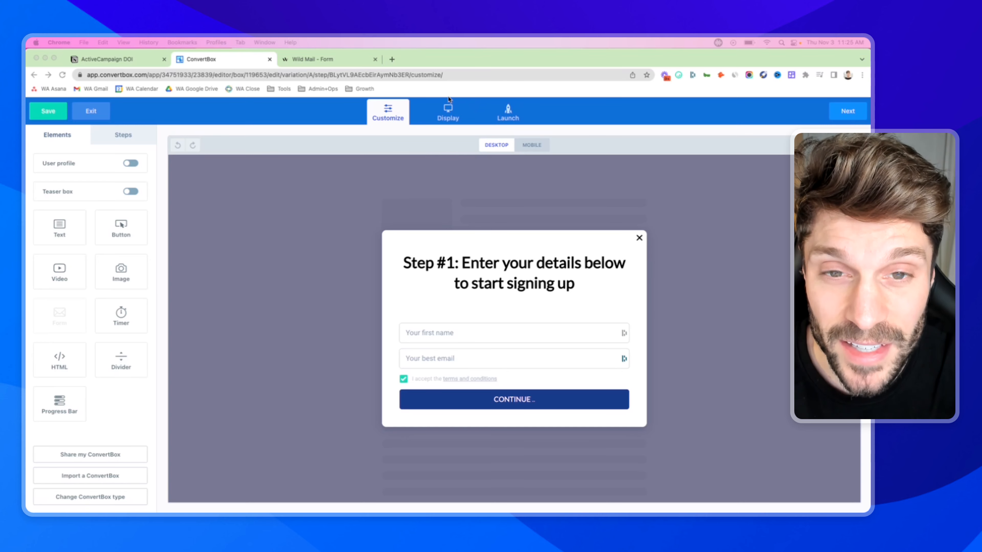
{"action": "mouse_move", "coordinate": [418, 280]}
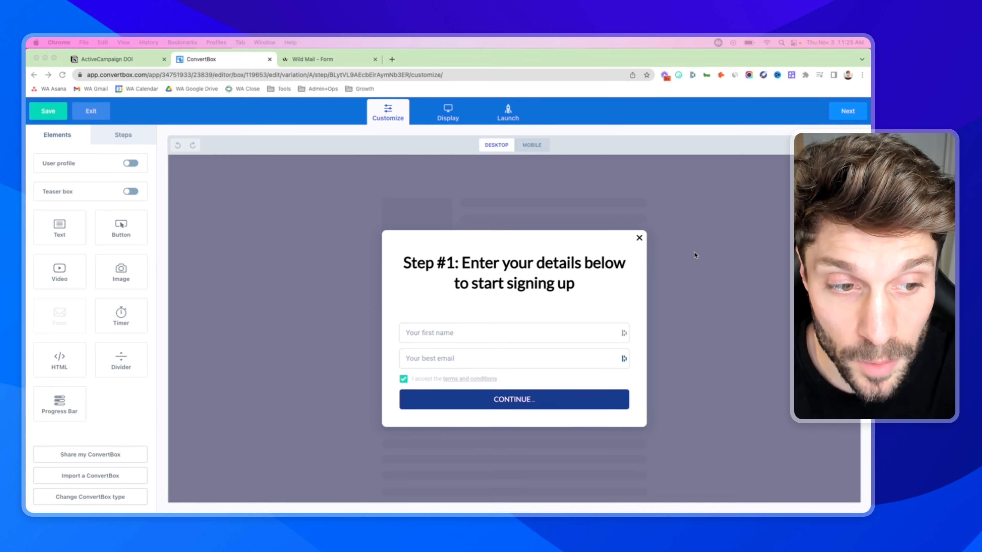
Open the Step #1 popup's form settings showing first name, best email and terms fields
{"action": "left_click", "coordinate": [494, 340]}
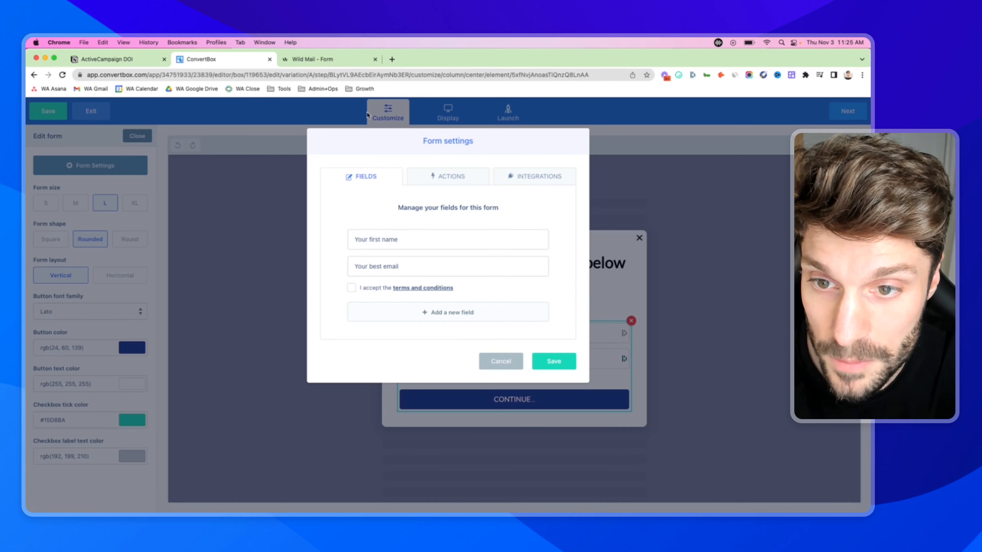
Review the [EN] WM Partner Registration integration and conditional tags, then cancel without changes
{"action": "left_click", "coordinate": [534, 176]}
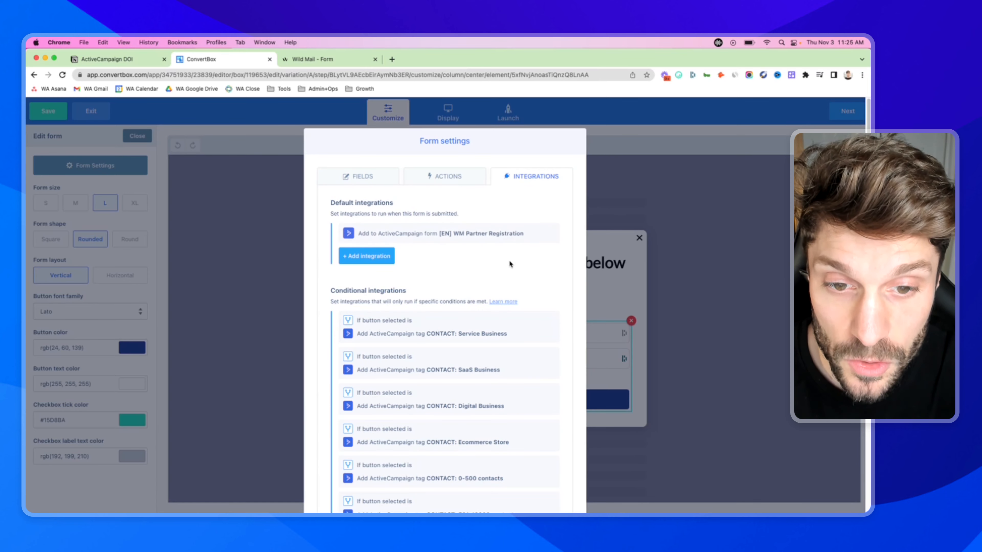
{"action": "mouse_move", "coordinate": [451, 234]}
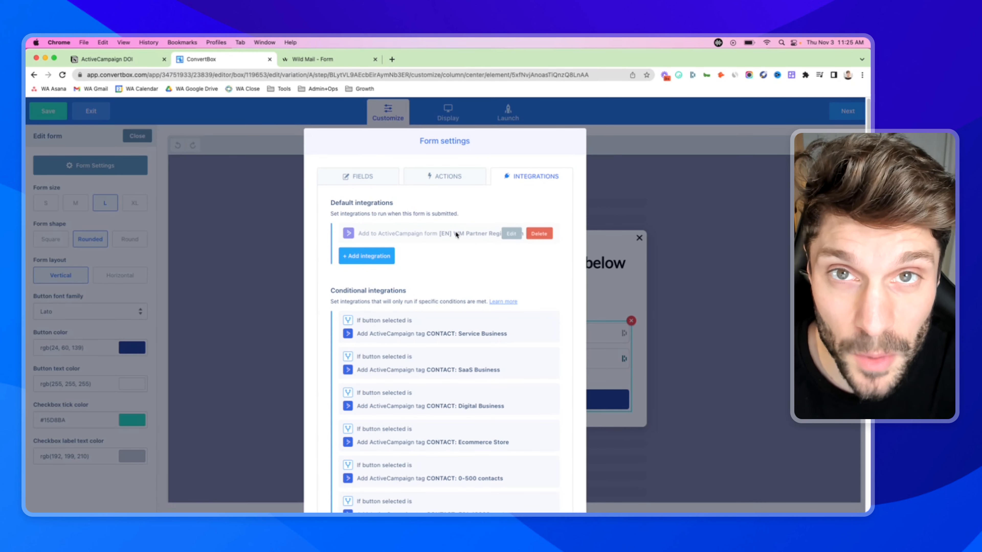
{"action": "mouse_move", "coordinate": [481, 182]}
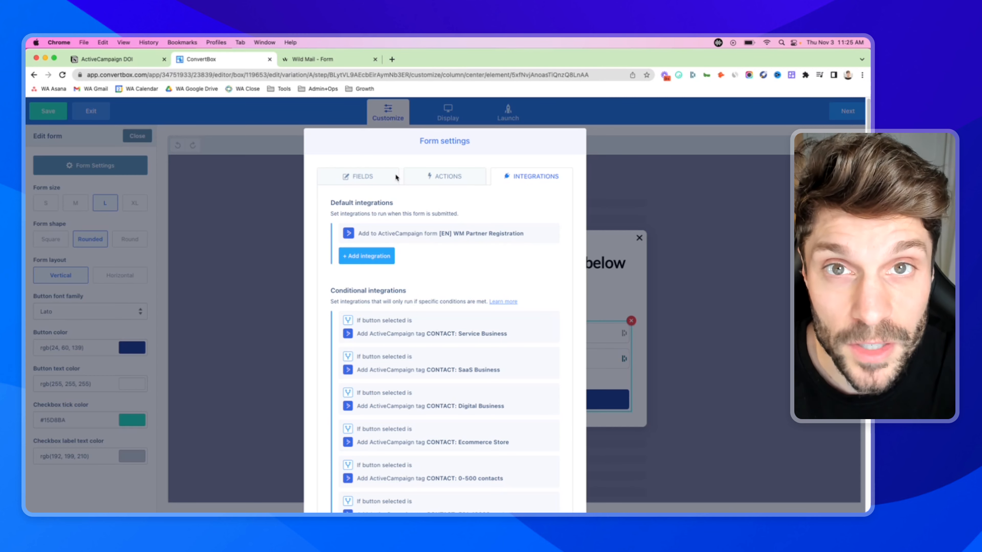
{"action": "mouse_move", "coordinate": [640, 192]}
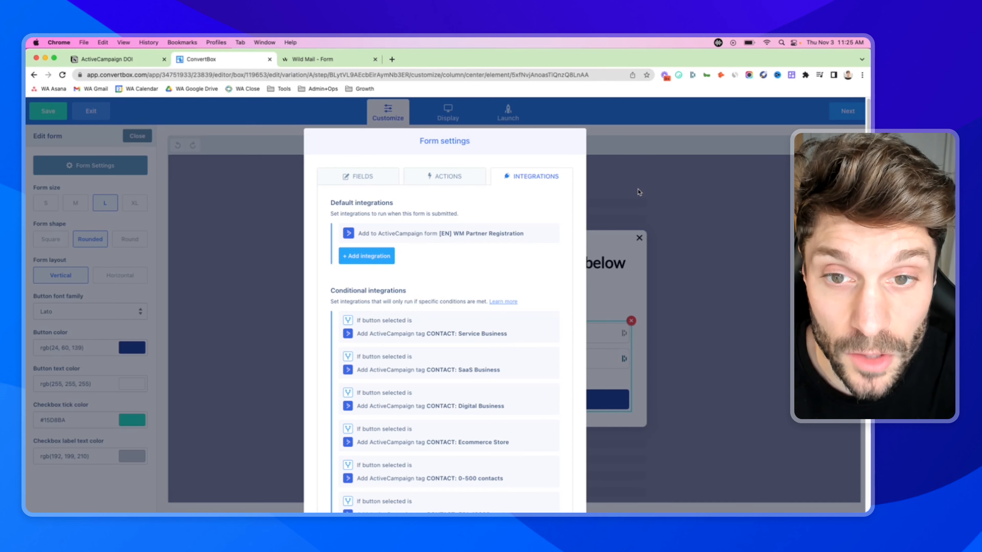
{"action": "scroll", "scroll_direction": "down", "scroll_amount": 3}
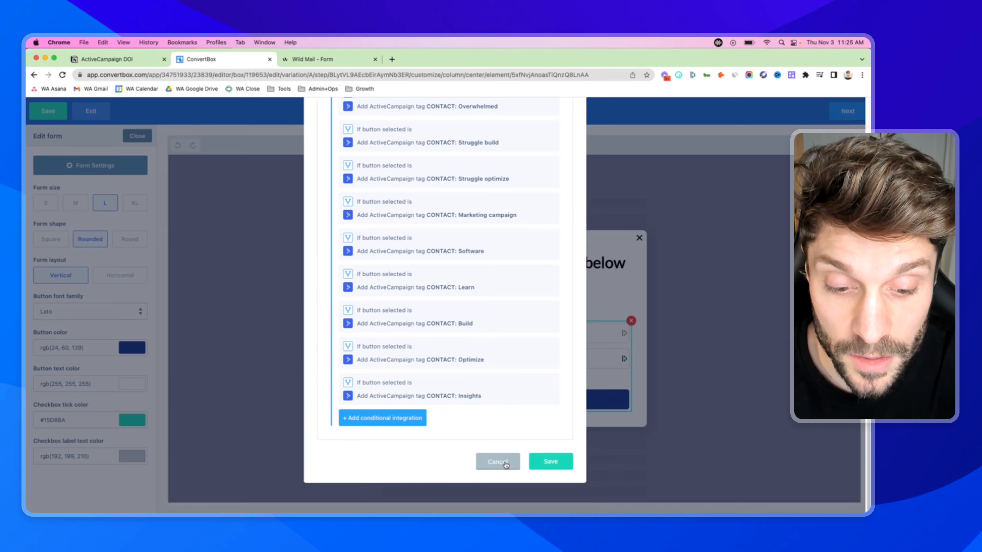
{"action": "left_click", "coordinate": [497, 461]}
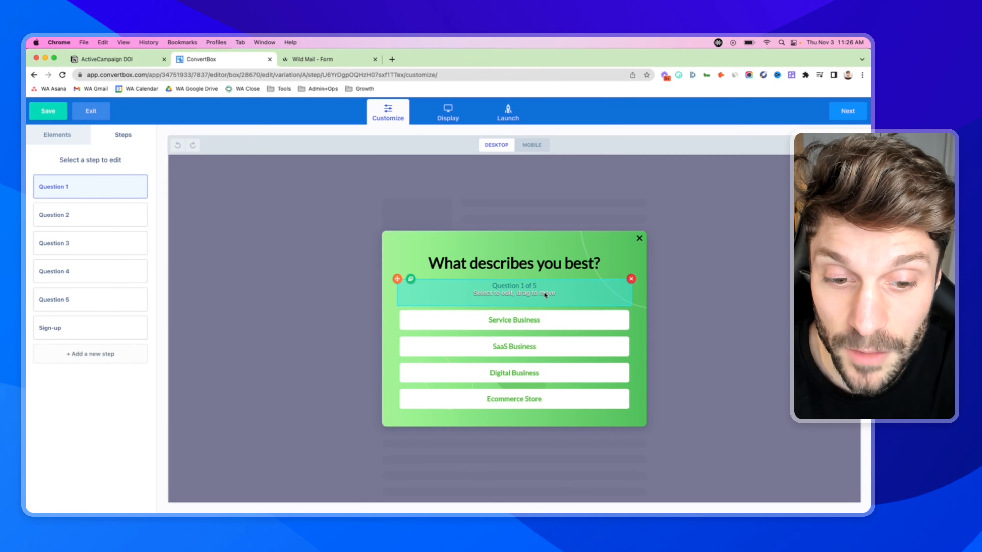
Step through quiz Questions 3 and 4 to the final sign-up step asking first name and best email
{"action": "left_click", "coordinate": [513, 262]}
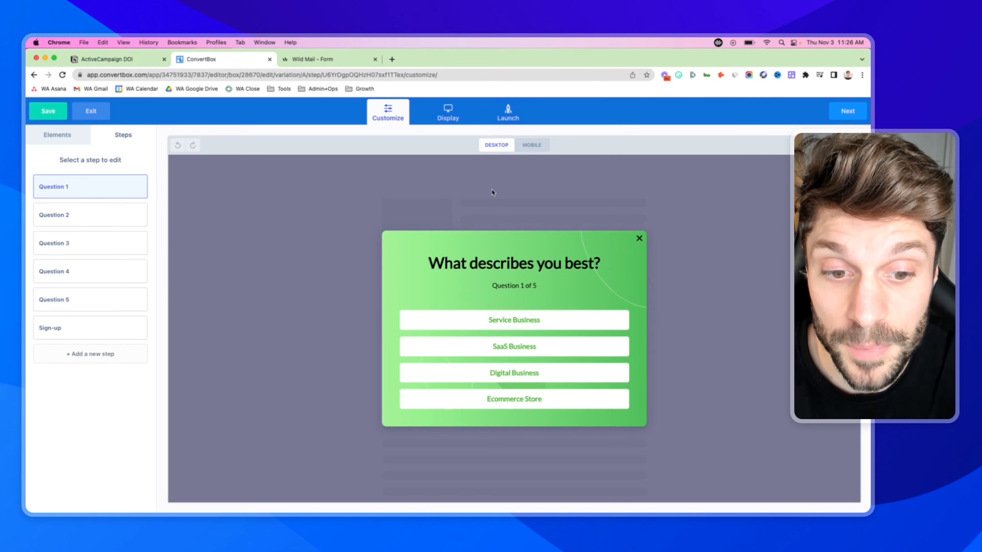
{"action": "mouse_move", "coordinate": [421, 203]}
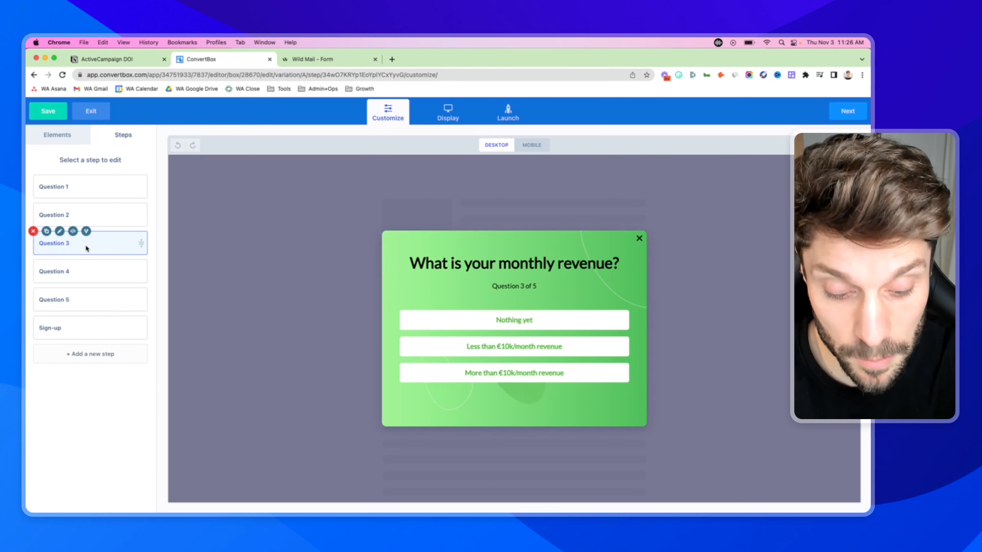
{"action": "left_click", "coordinate": [89, 271]}
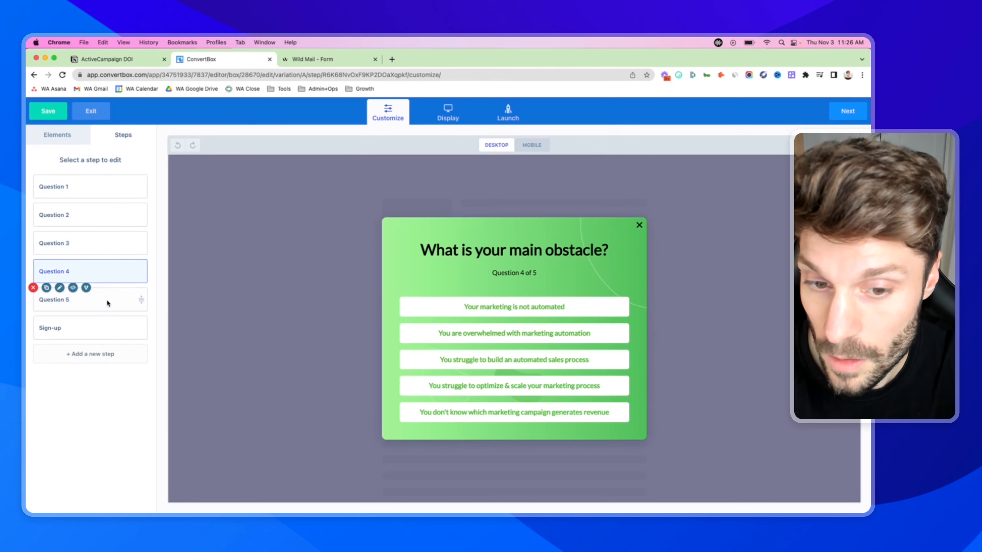
{"action": "left_click", "coordinate": [90, 327]}
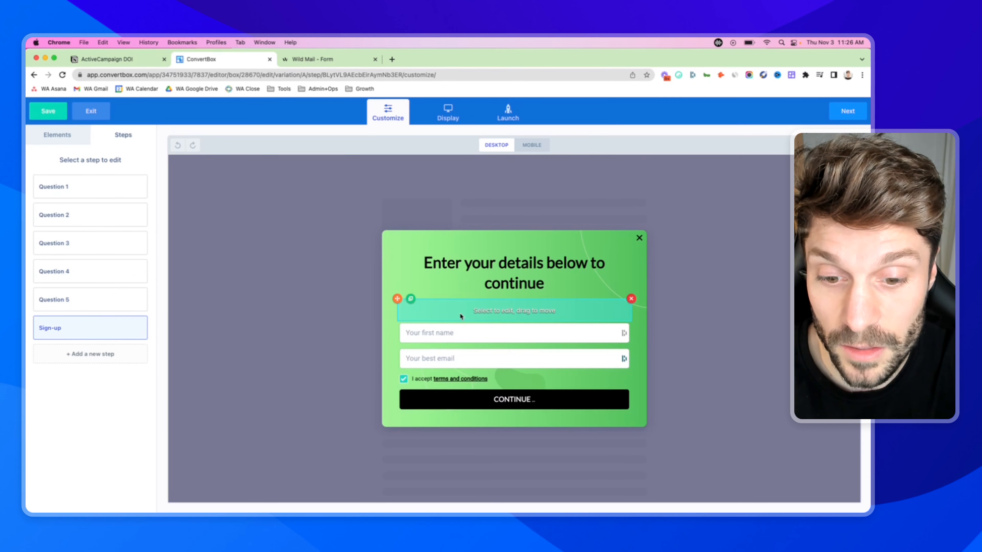
{"action": "left_click", "coordinate": [513, 273]}
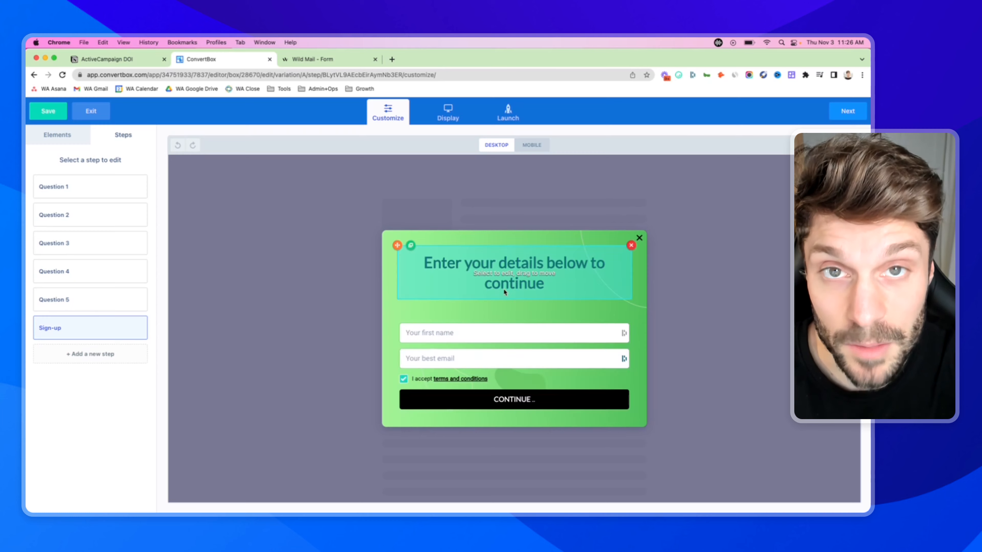
{"action": "mouse_move", "coordinate": [418, 293]}
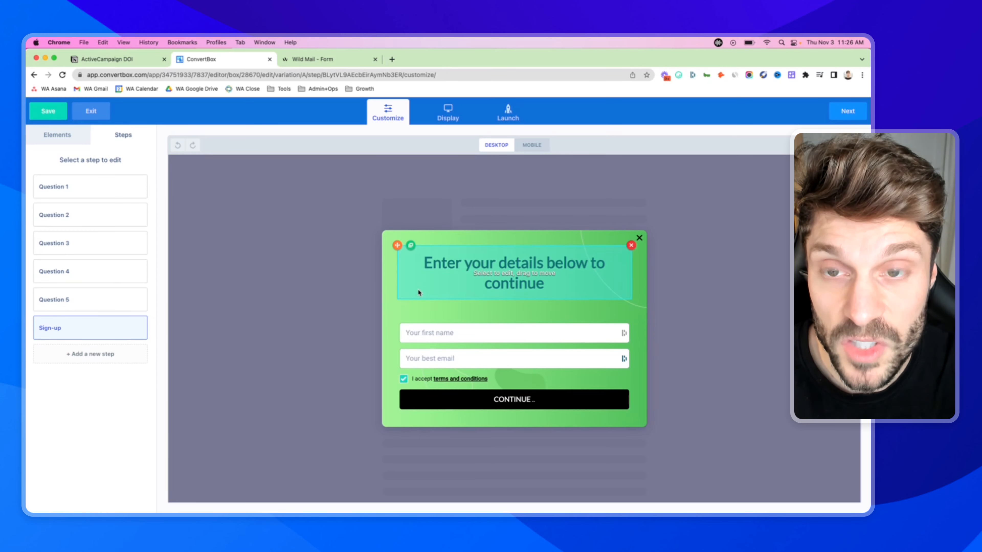